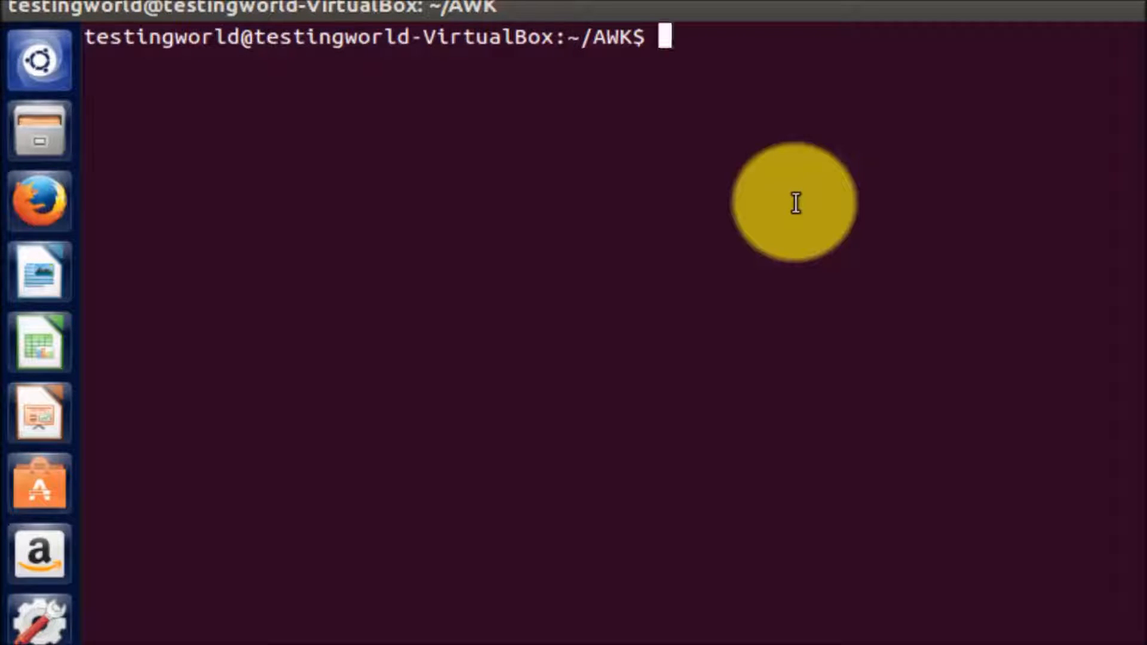
Run cat file_tab.txt to print the five-row id, name and salary table.
type("ca")
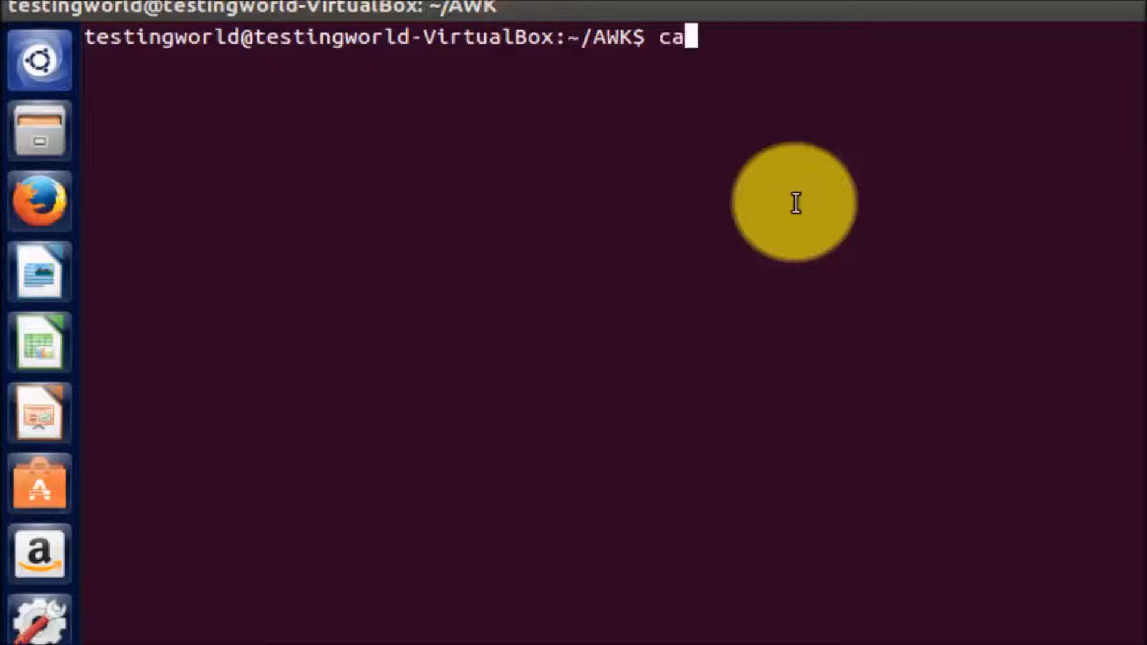
type("t file_tab.txt")
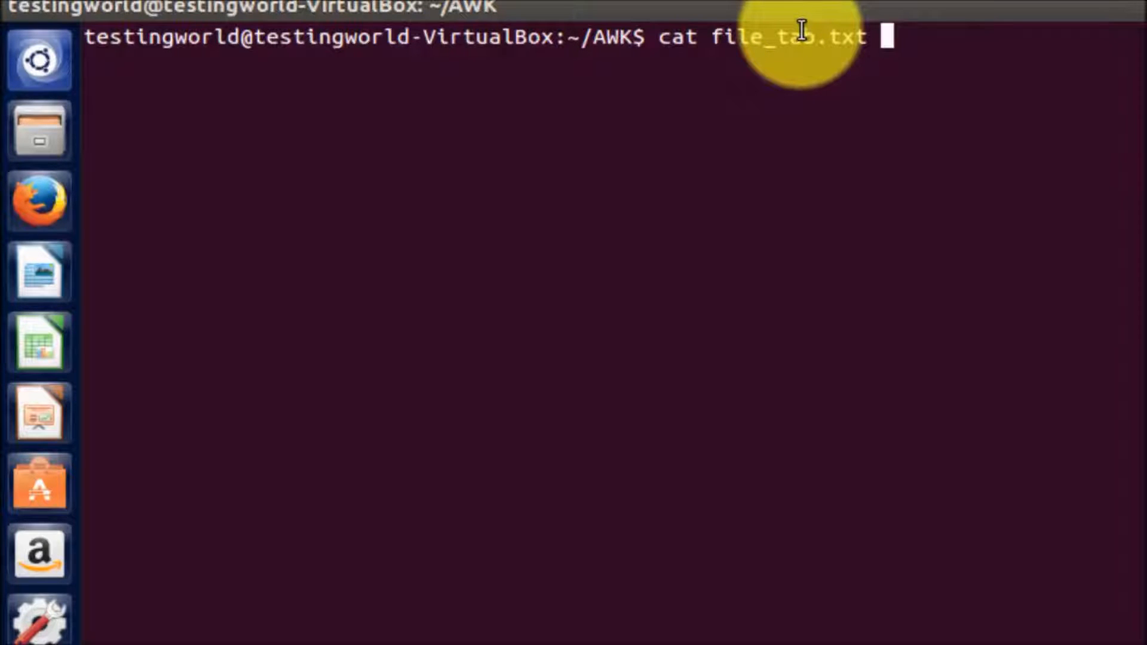
mouse_move(925, 55)
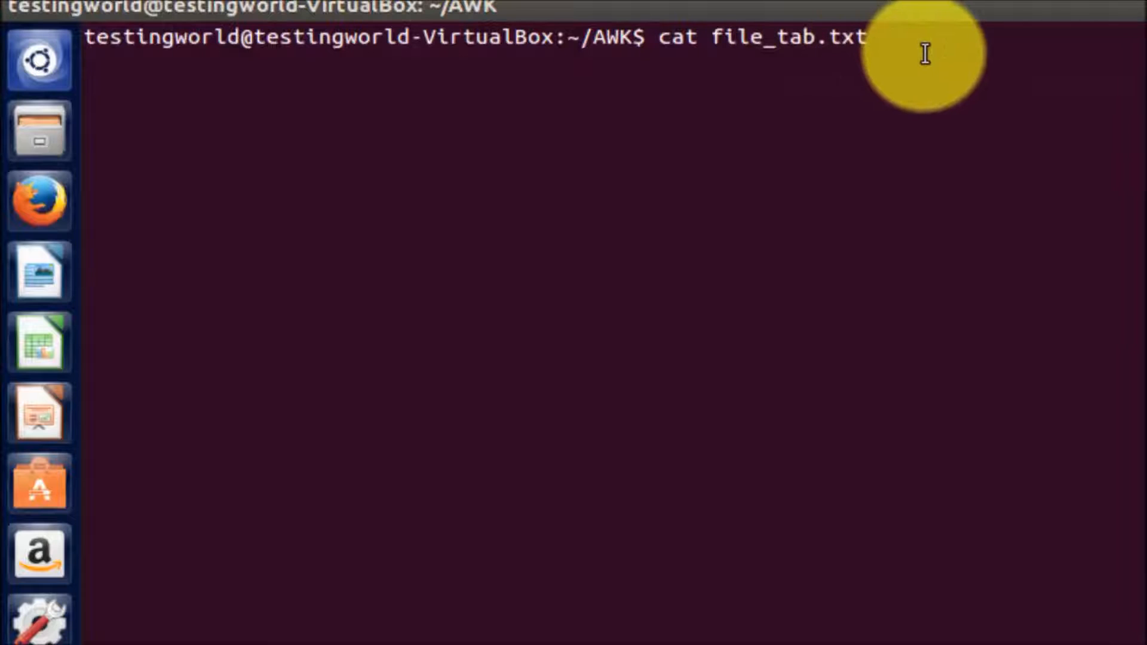
key("Return")
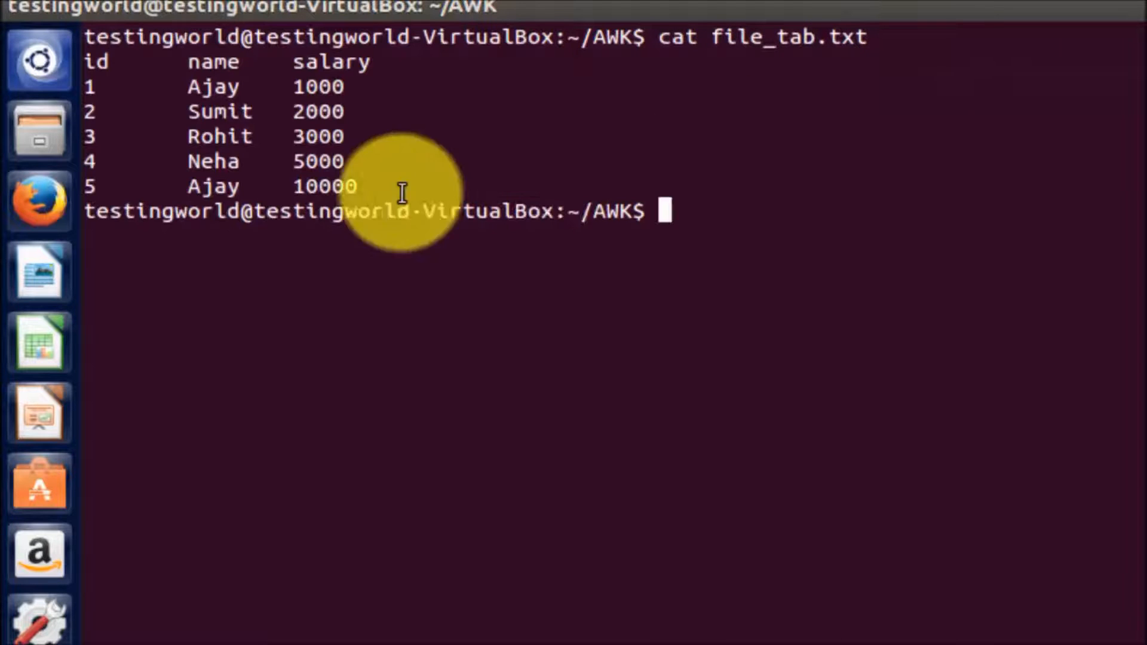
mouse_move(102, 62)
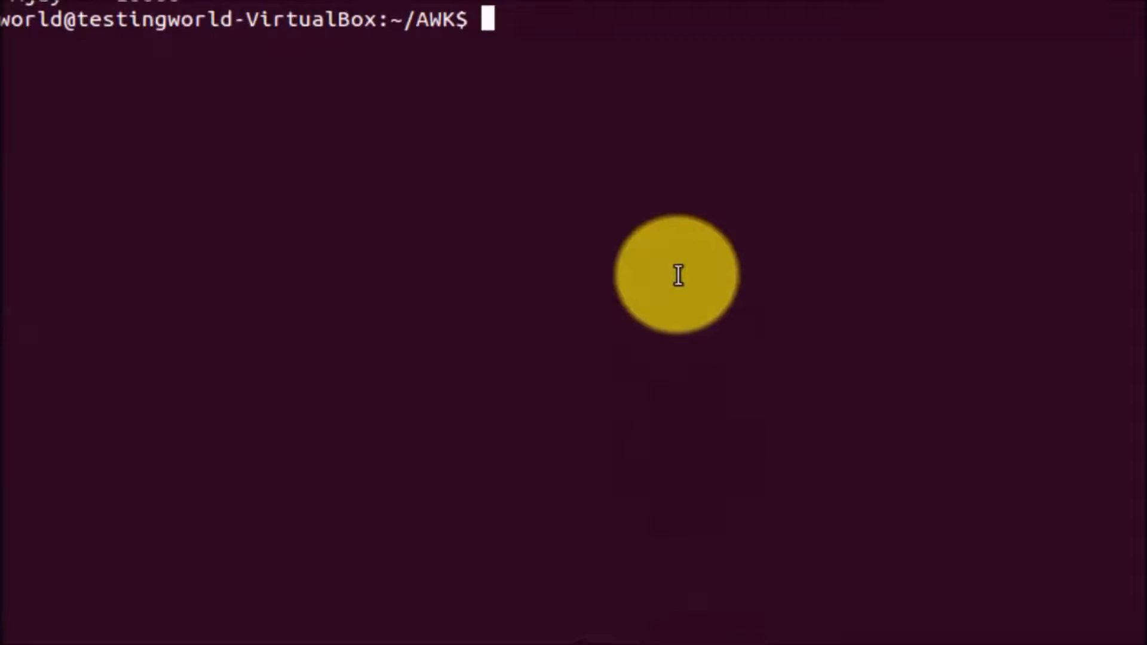
Run awk '{print $1}' file_tab.txt to list the id column, 1 through 5.
key("Return")
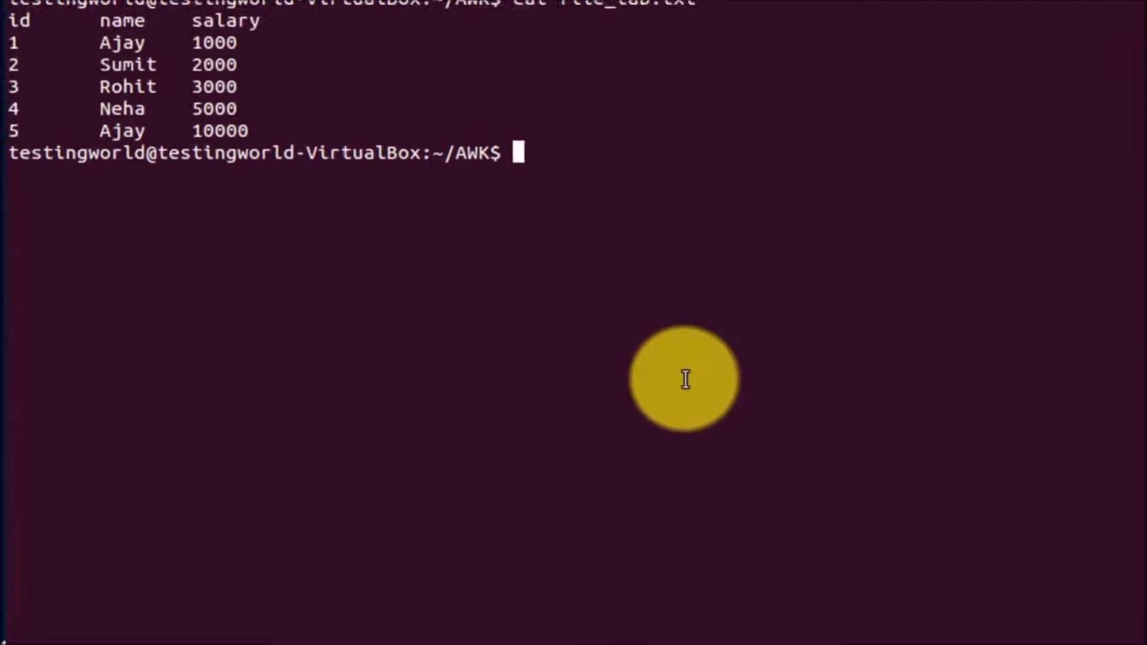
type("awk")
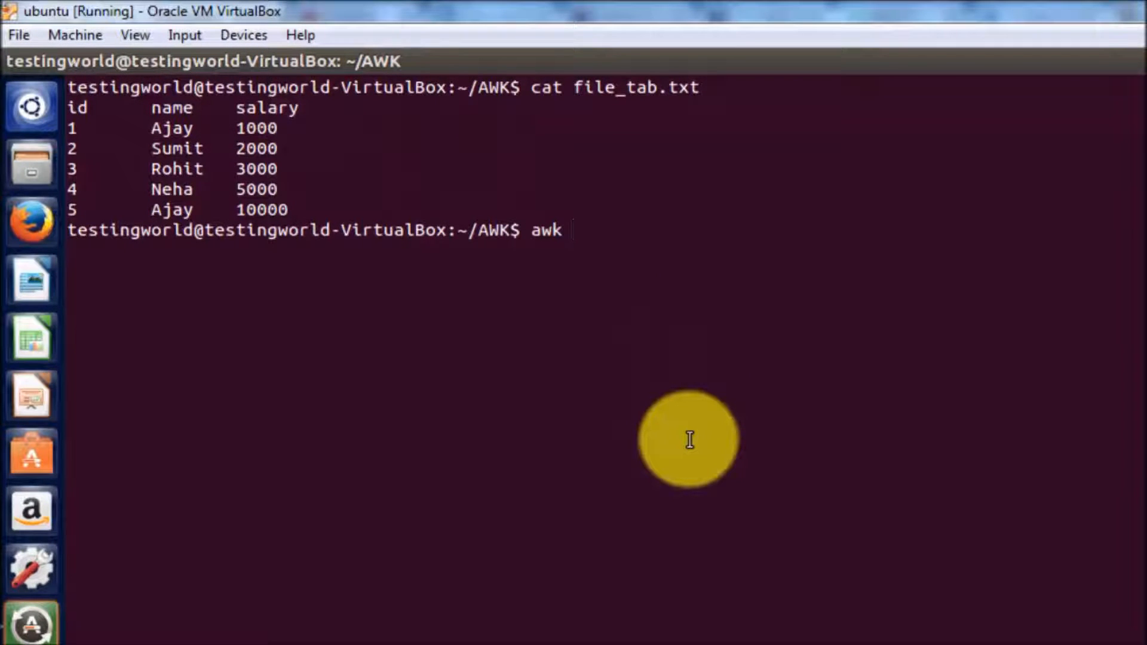
type("'")
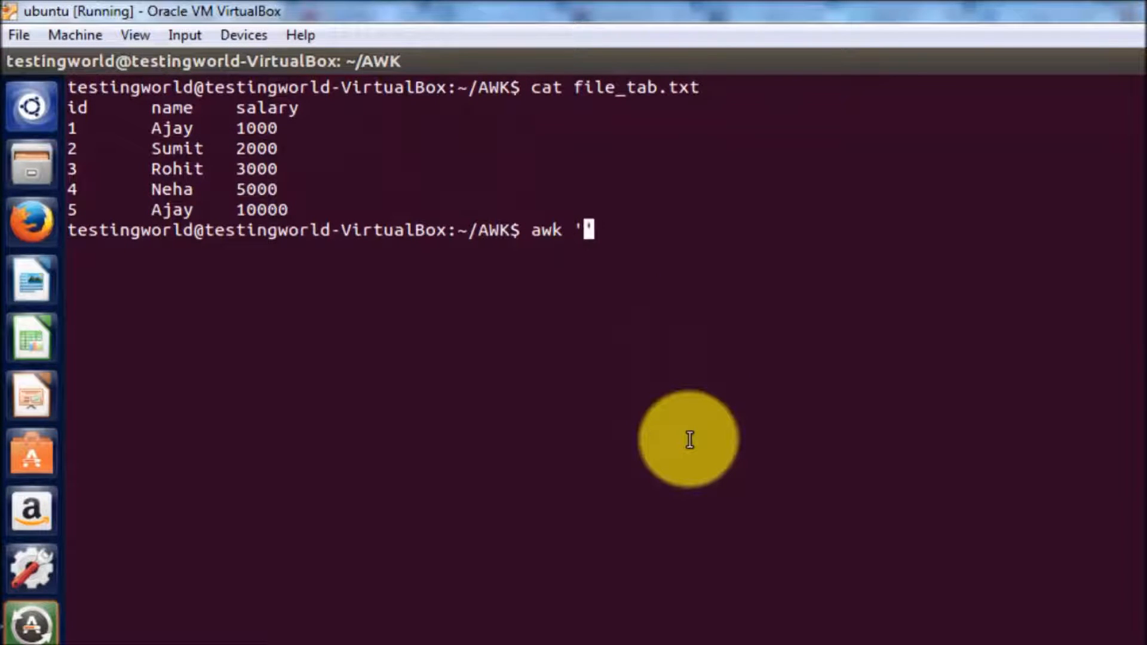
type("{}")
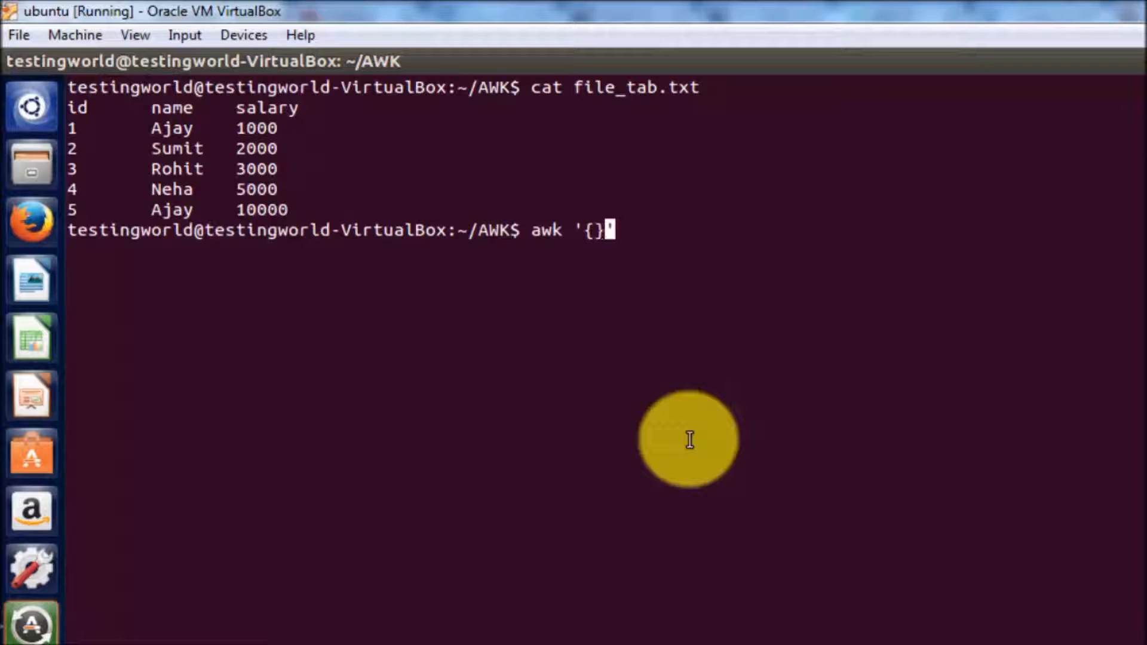
key("Left")
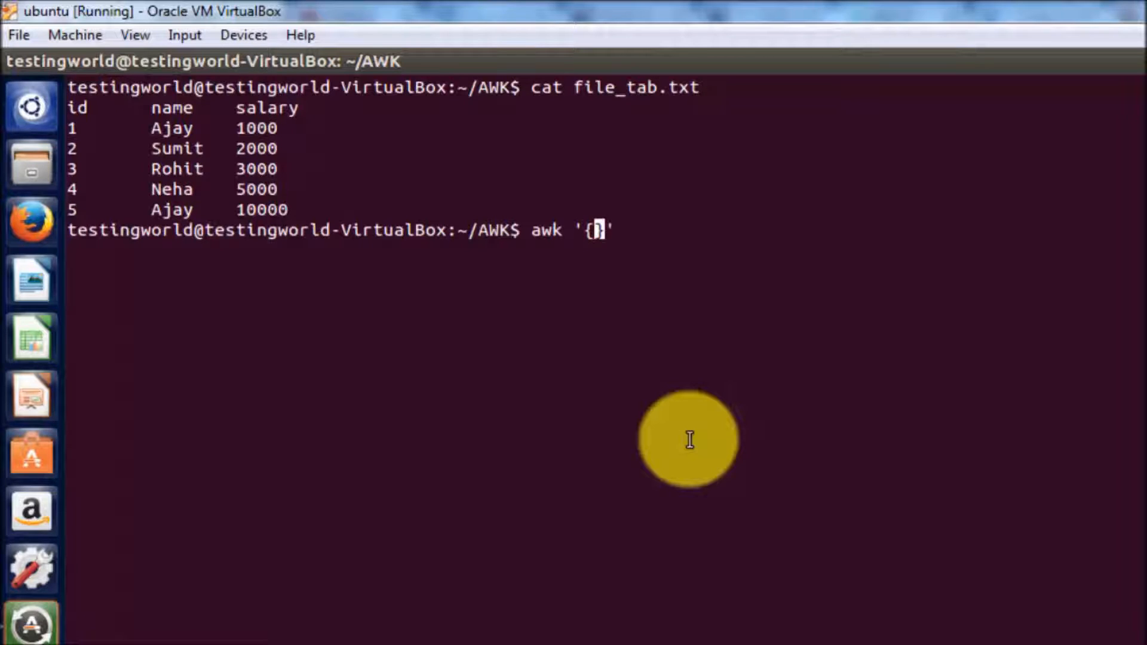
type("print")
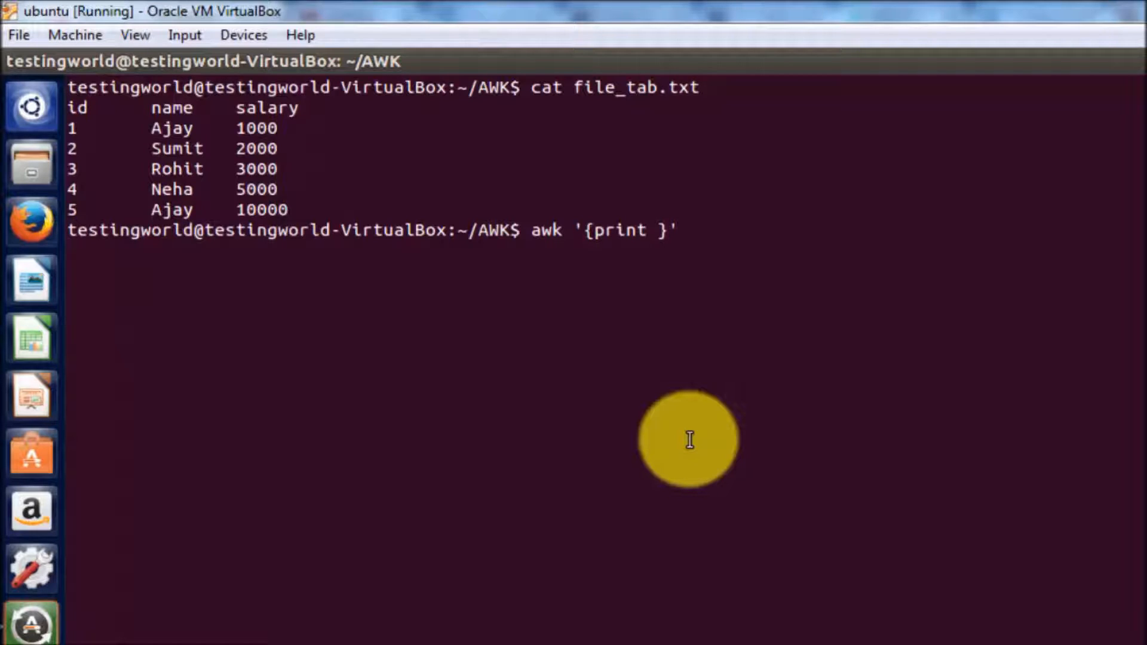
type("$")
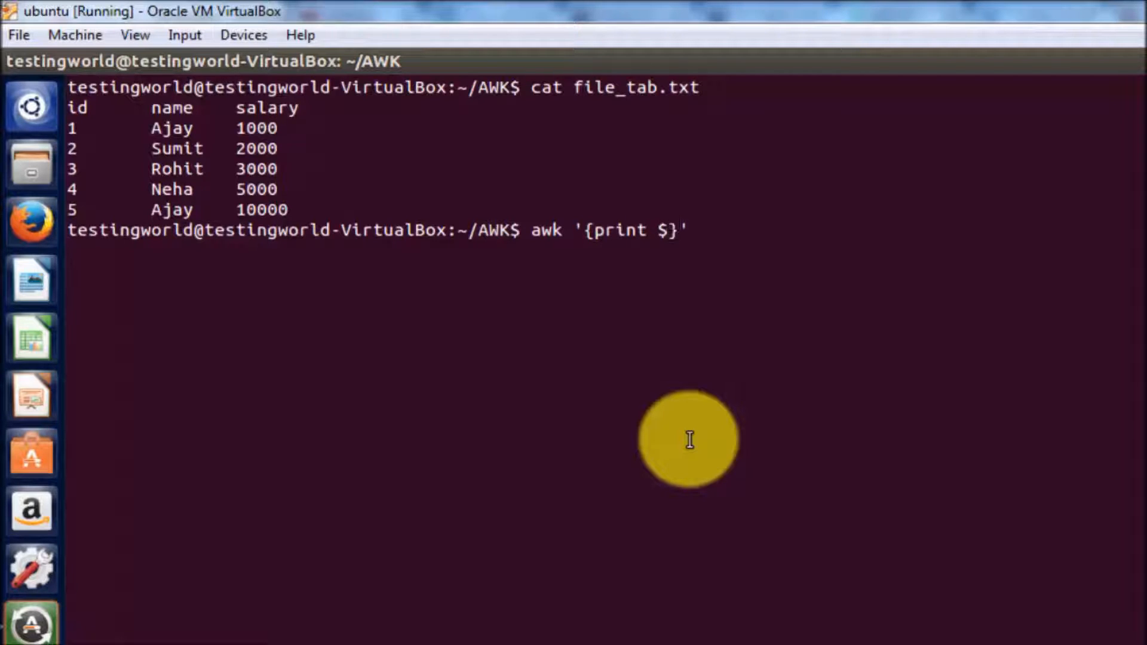
type("1")
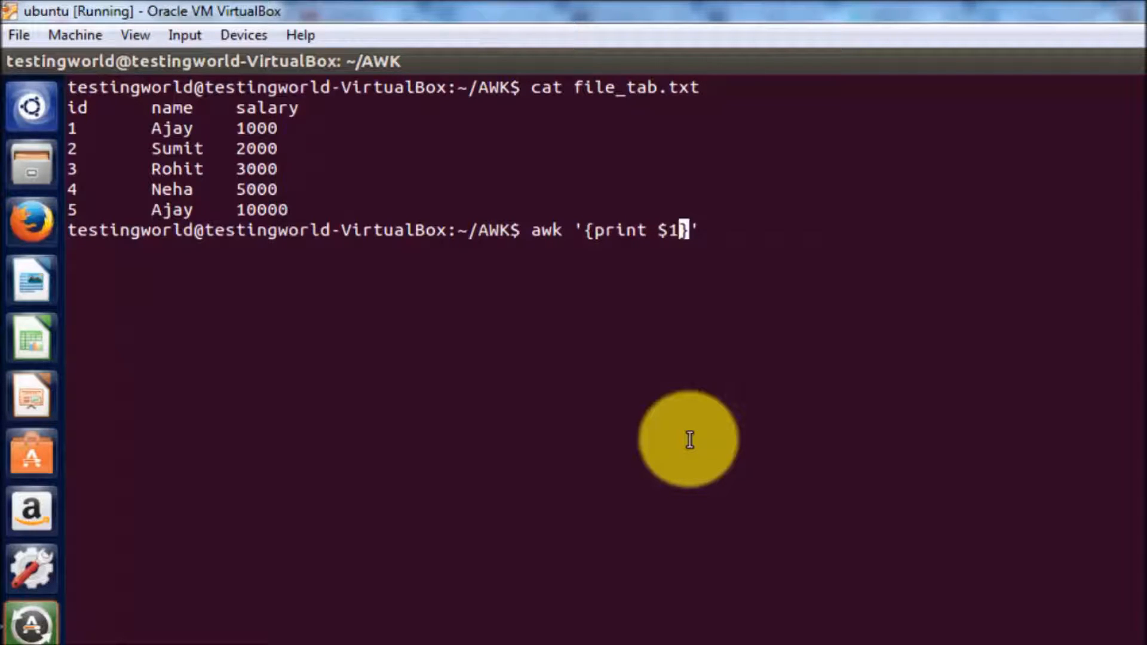
mouse_move(772, 260)
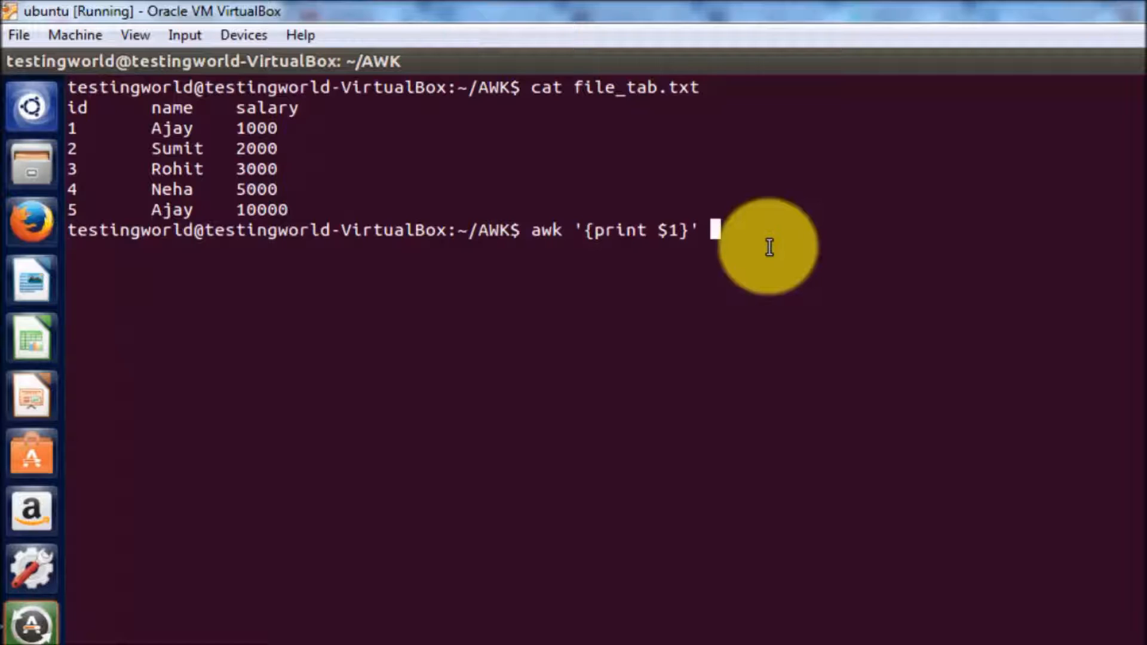
type("file")
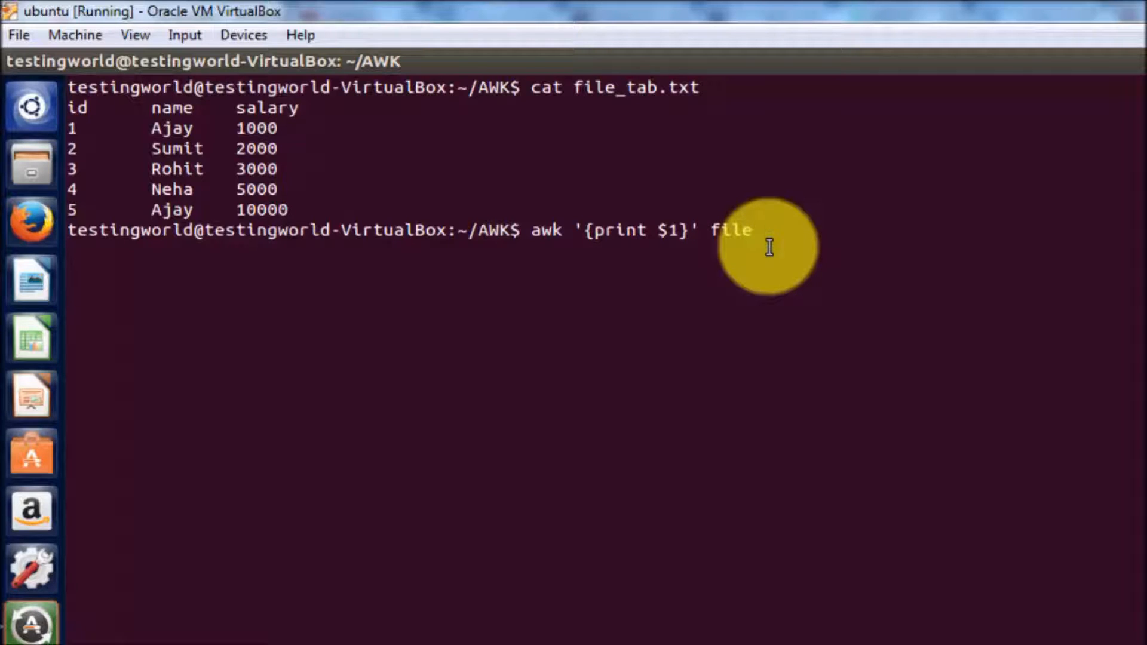
key("Return")
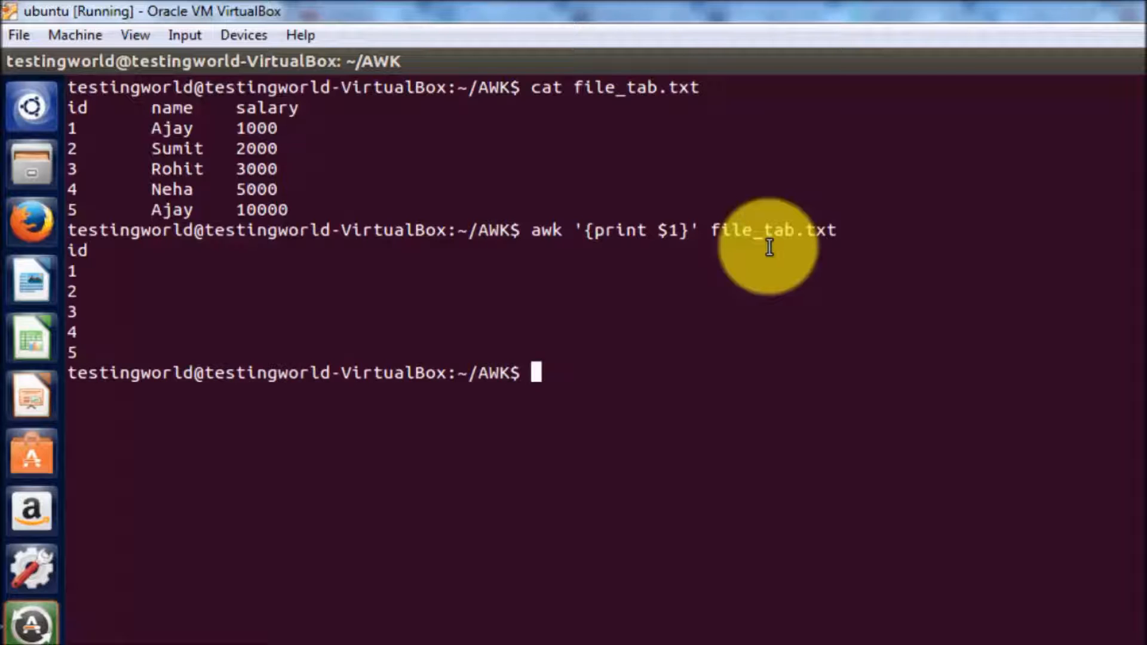
mouse_move(84, 245)
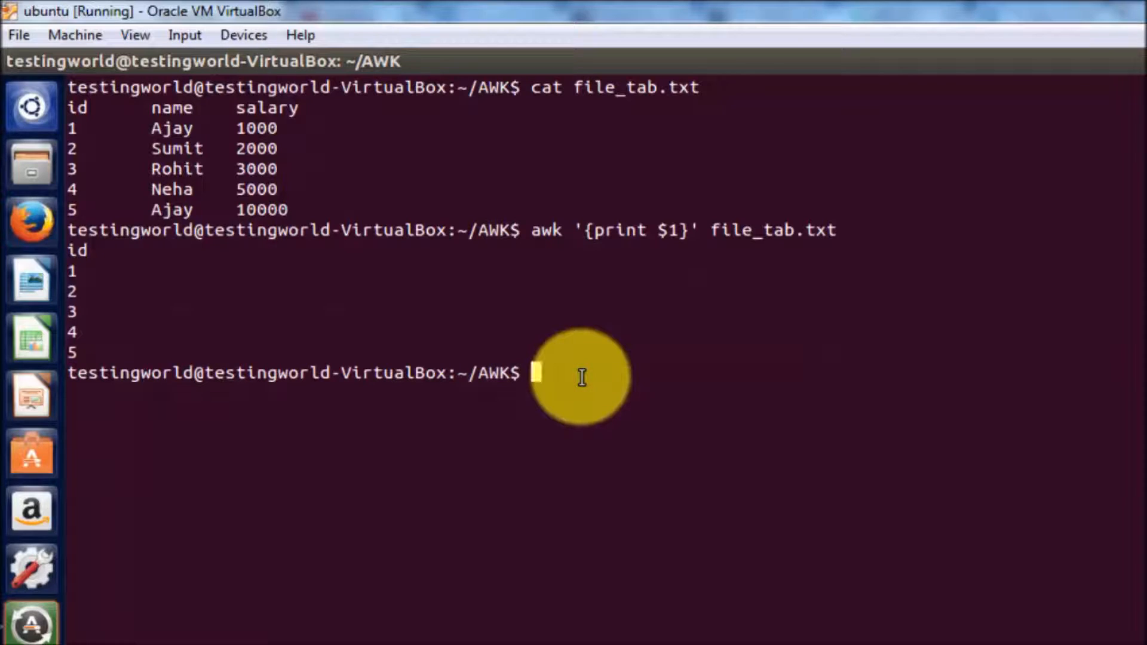
mouse_move(538, 241)
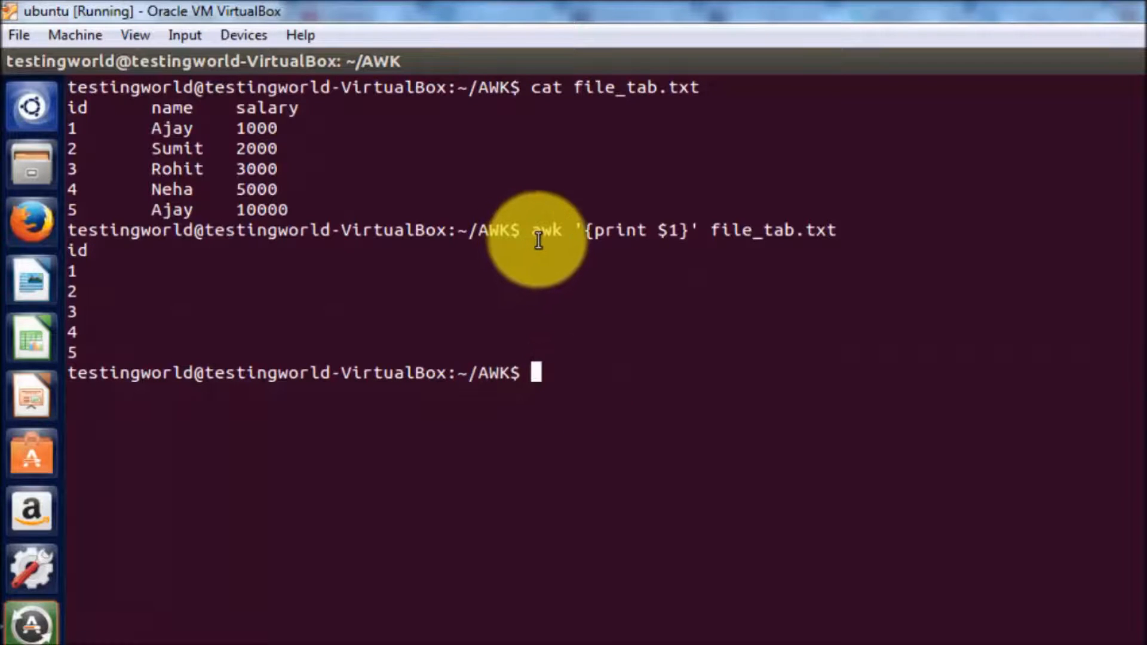
mouse_move(573, 230)
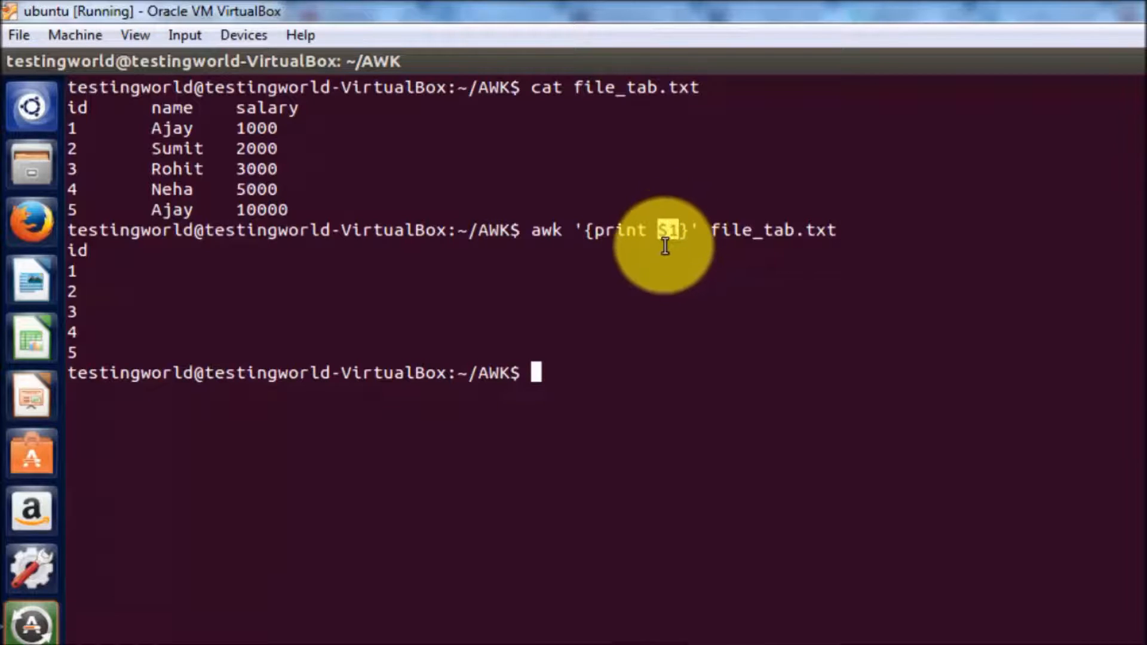
mouse_move(649, 309)
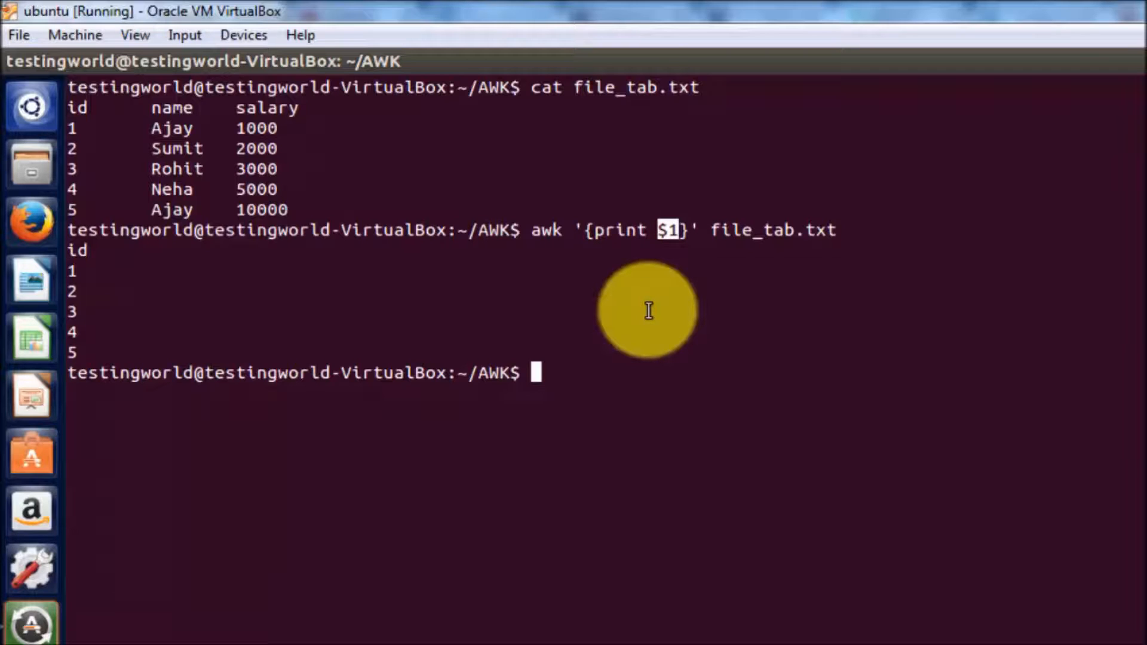
mouse_move(183, 128)
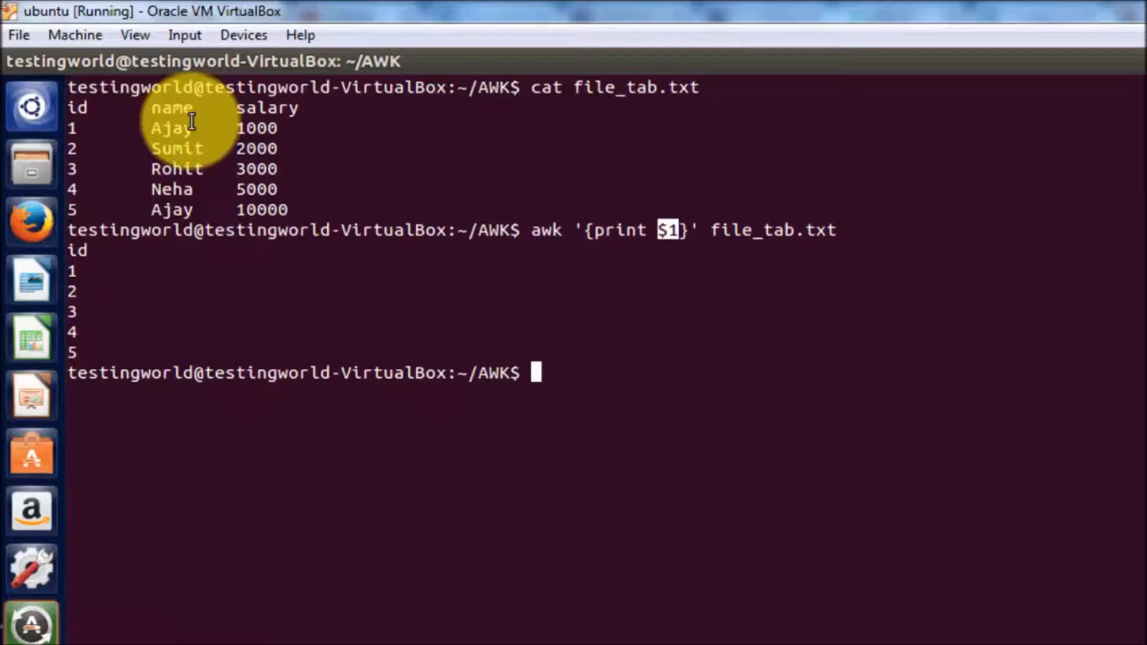
mouse_move(558, 238)
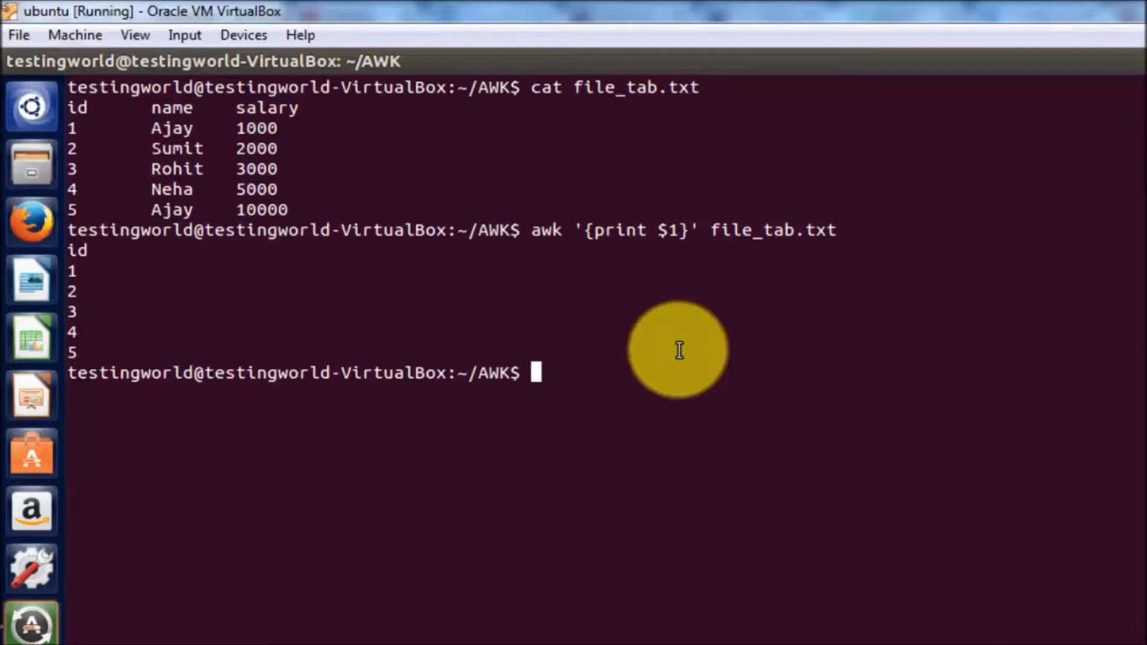
mouse_move(307, 136)
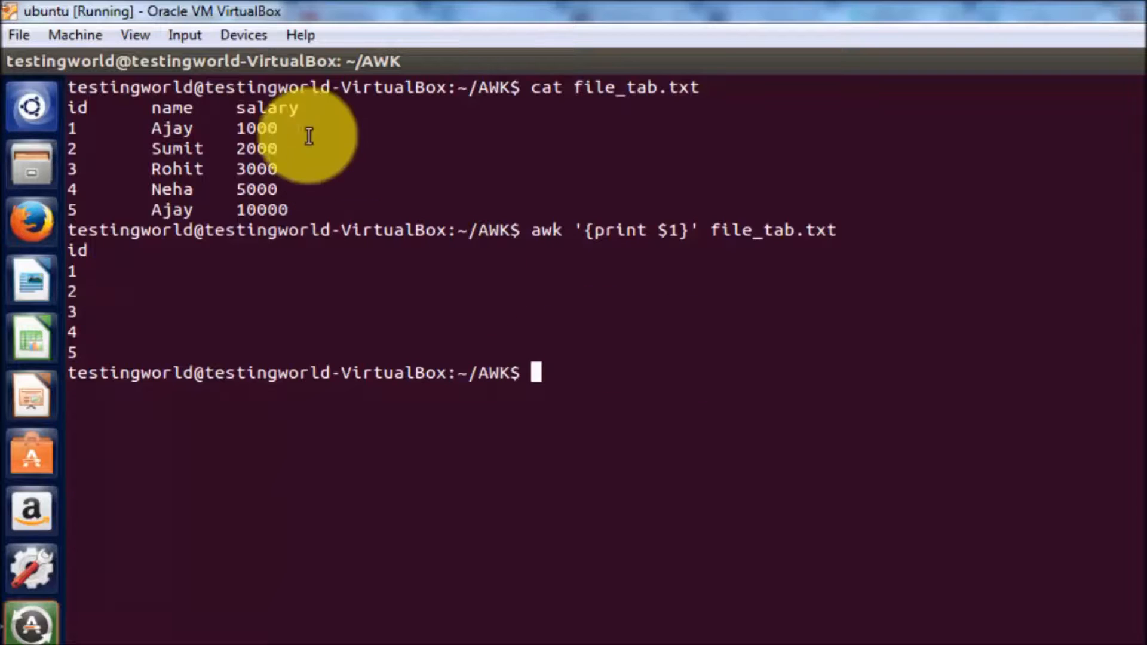
mouse_move(330, 102)
type("awk 'print $2}c;ear' file_tab.txt")
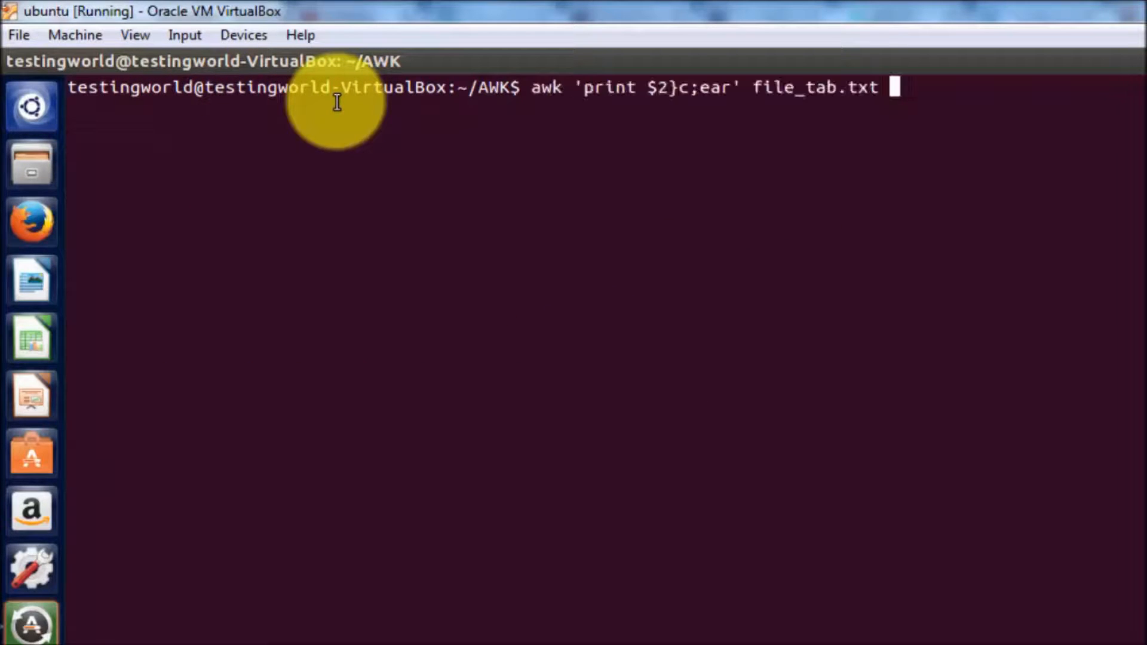
Run awk '{print $2}' file_tab.txt to list names Ajay, Sumit, Rohit, Neha, Ajay.
type("qwk")
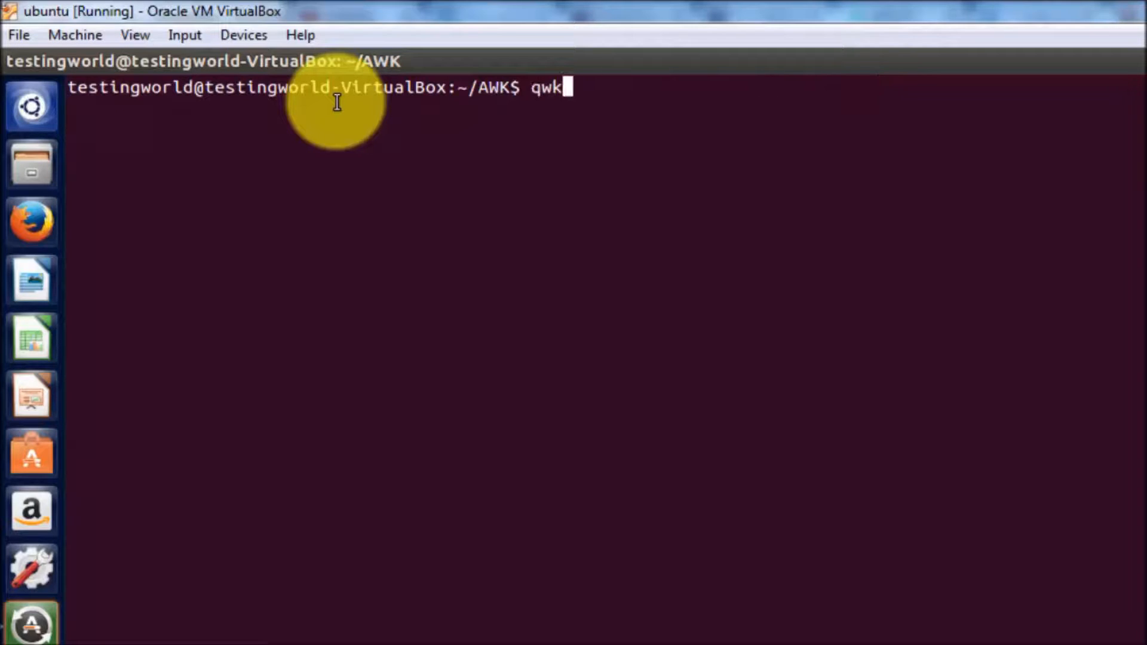
type("awk")
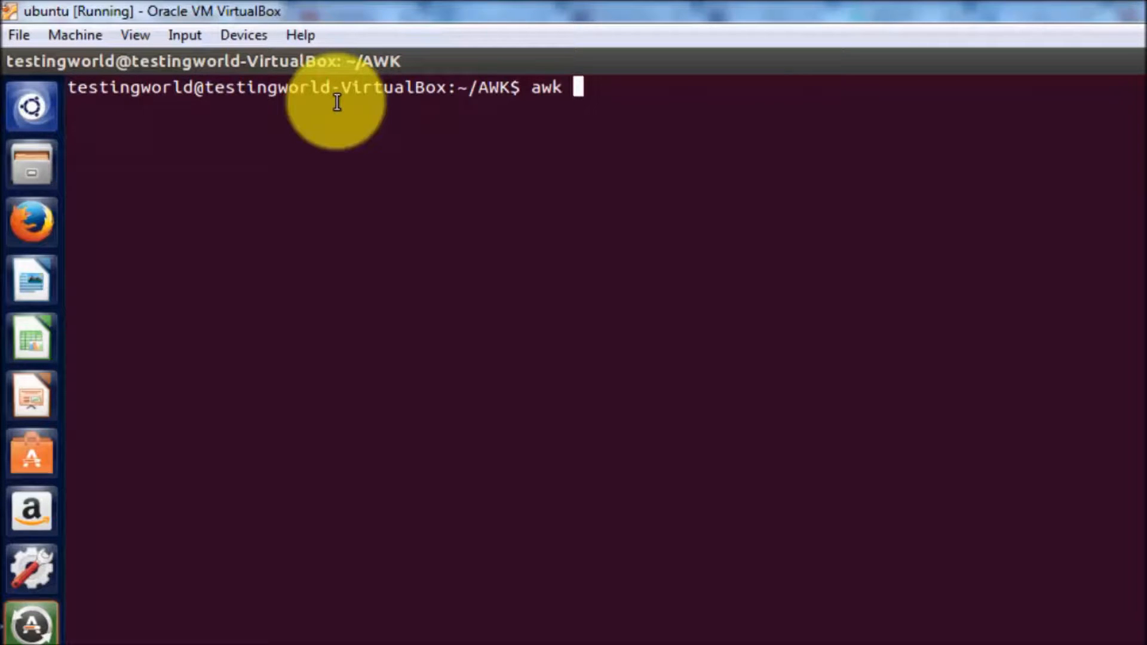
type("''")
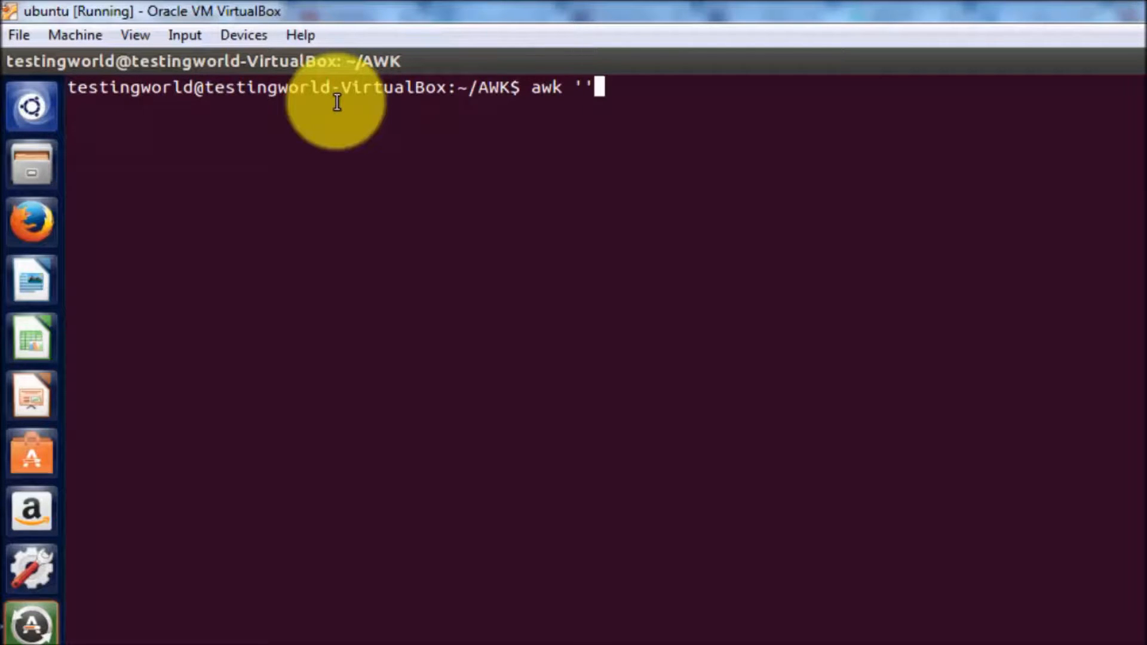
type("{}")
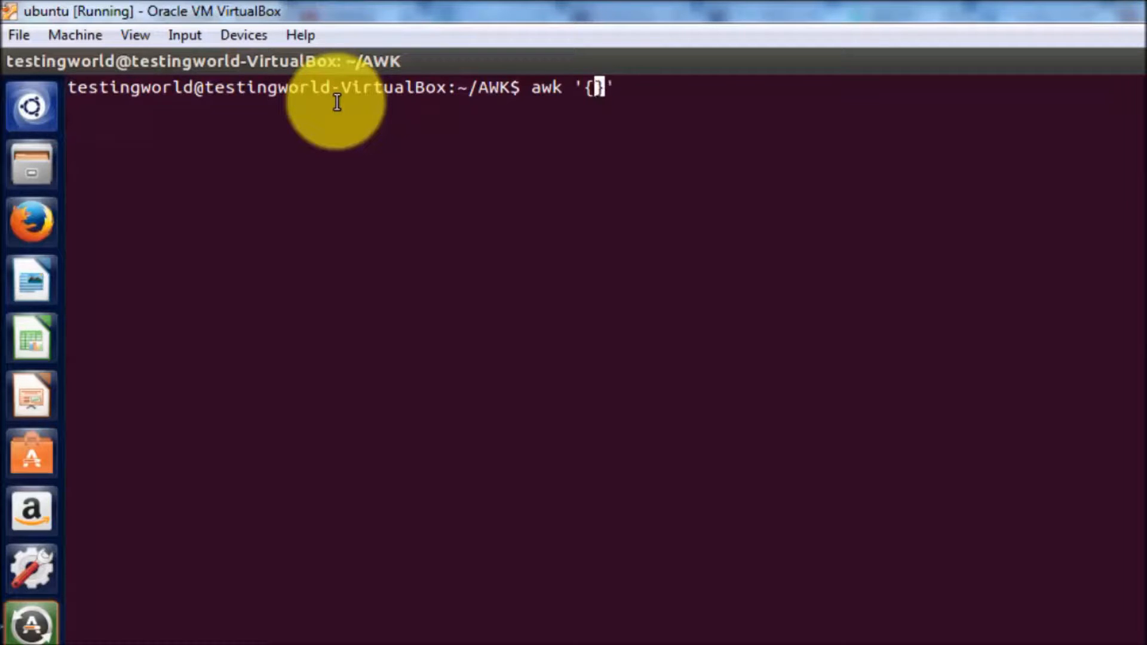
type("print $2")
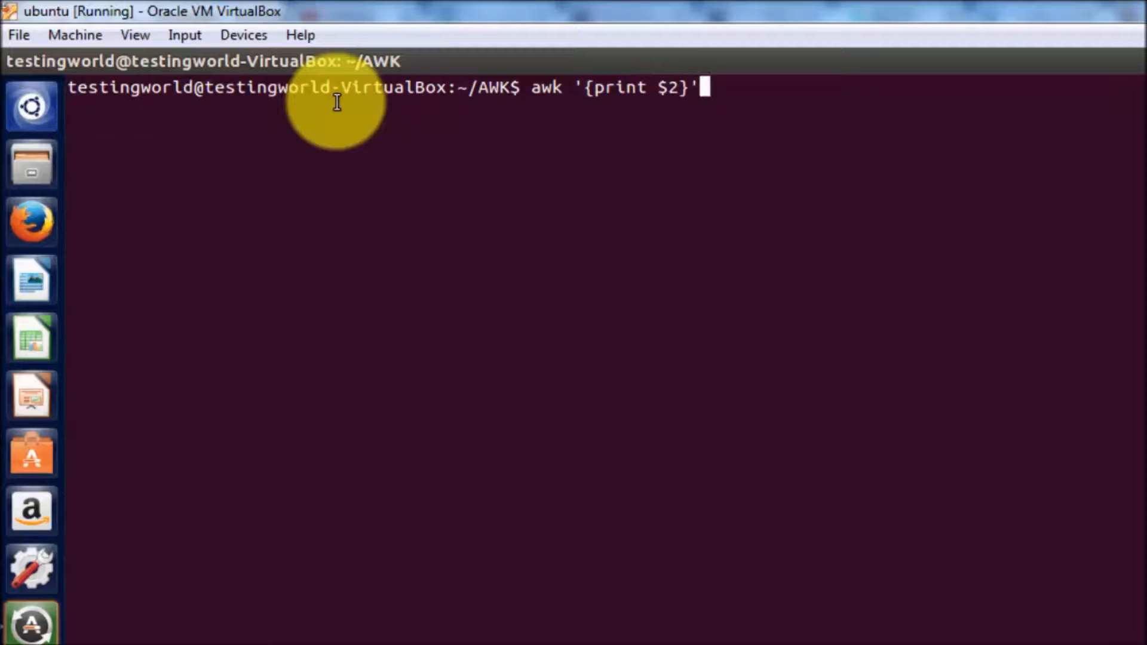
type("file_tab.txt")
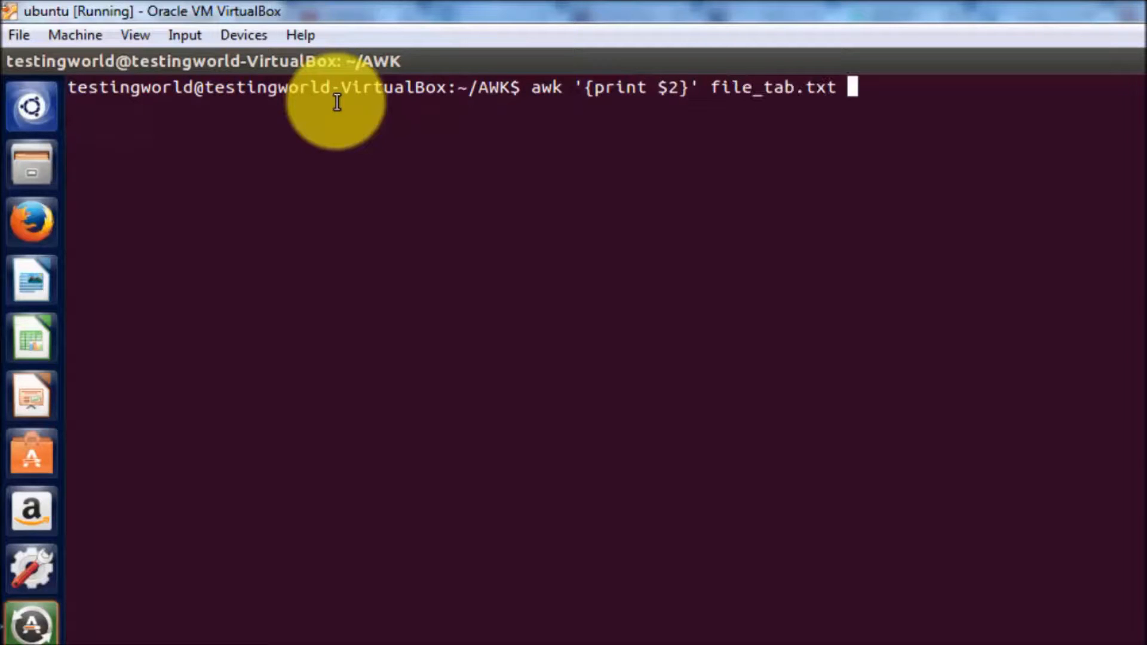
key("Return")
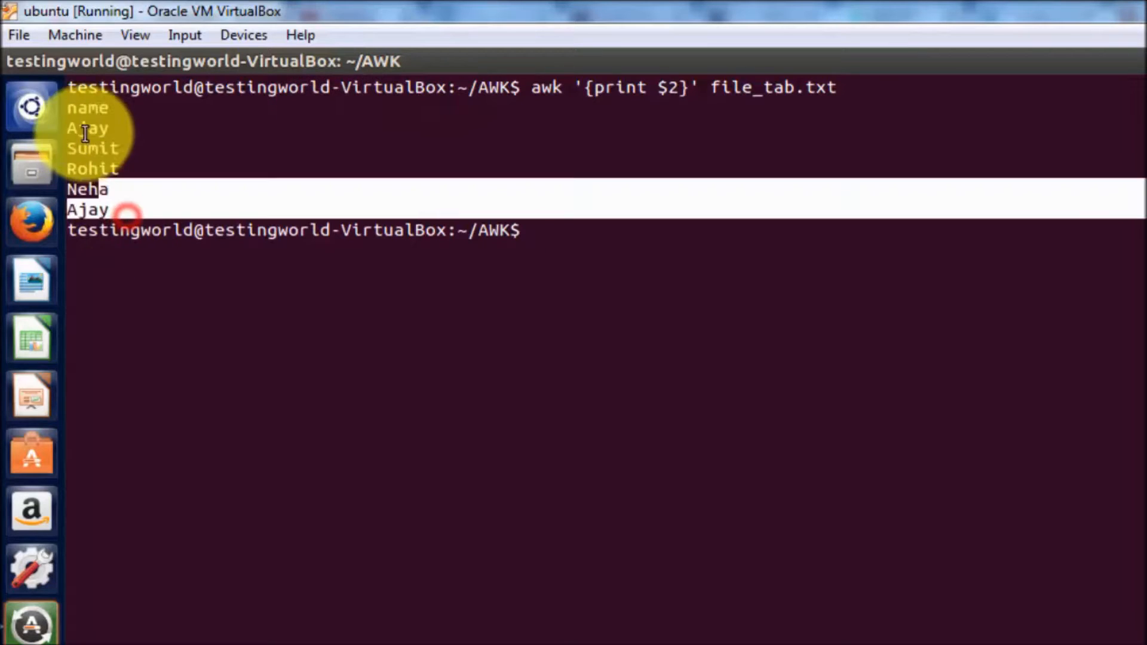
mouse_move(291, 245)
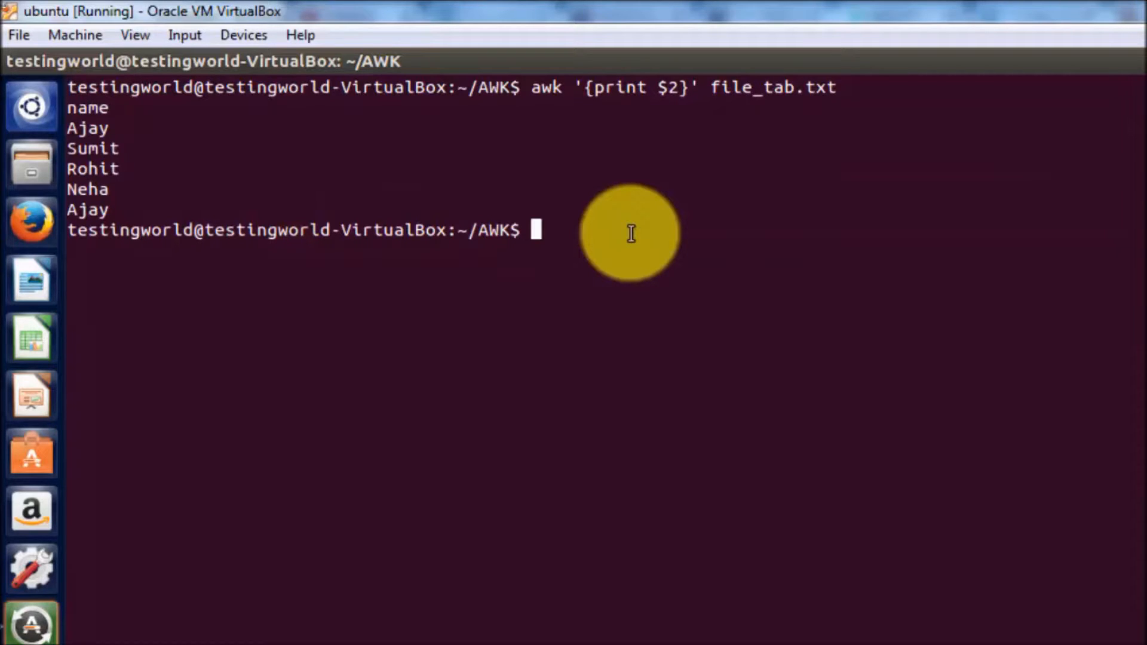
Run awk '{print $1 $3}' file_tab.txt, printing ids and salaries run together.
type("awk '{")
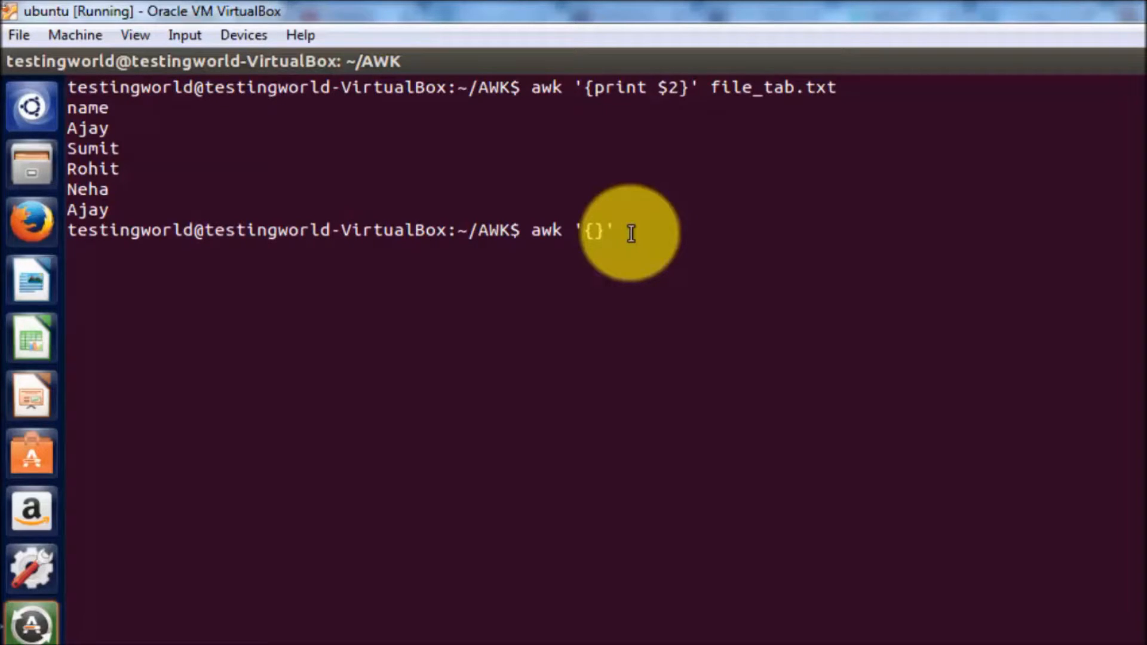
type("print")
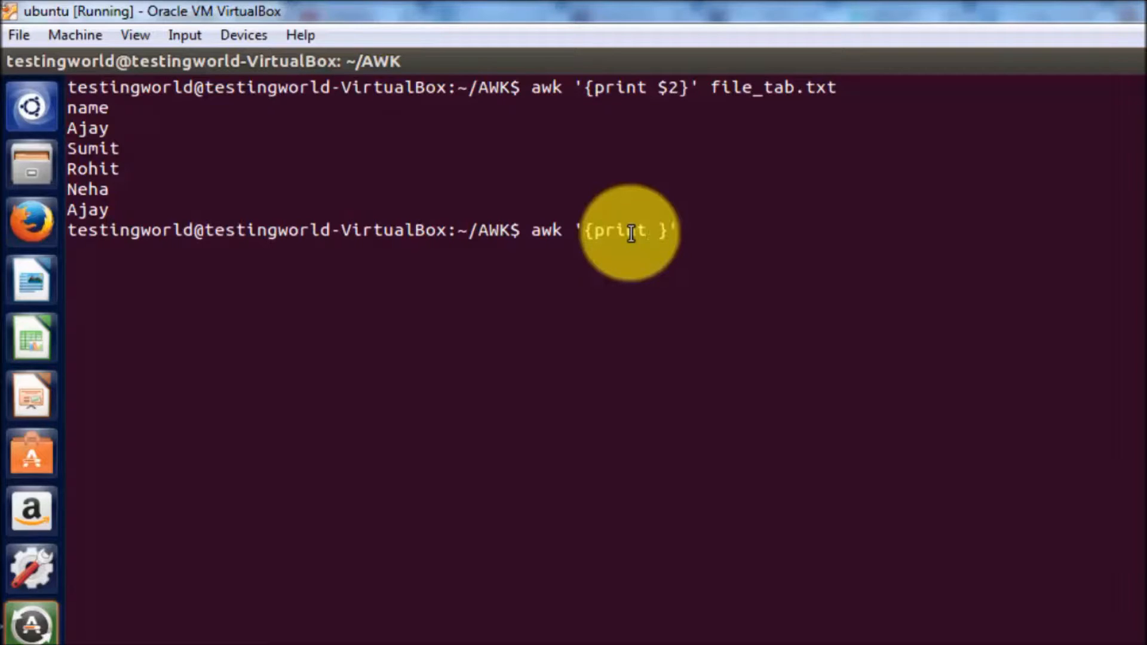
type("$1")
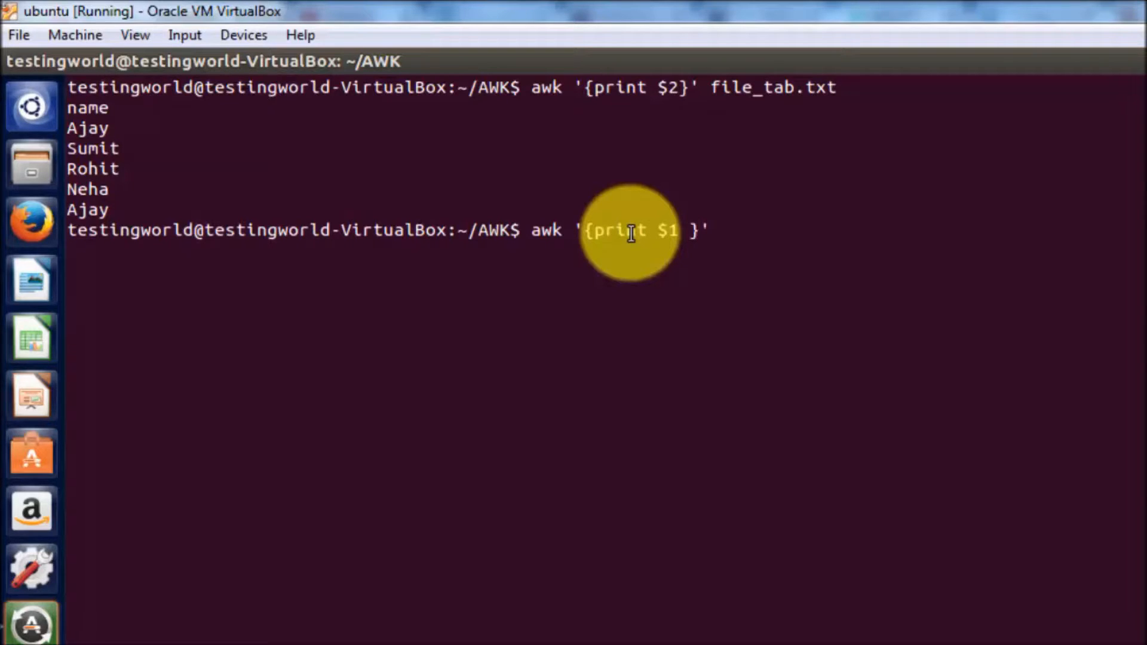
type("$3")
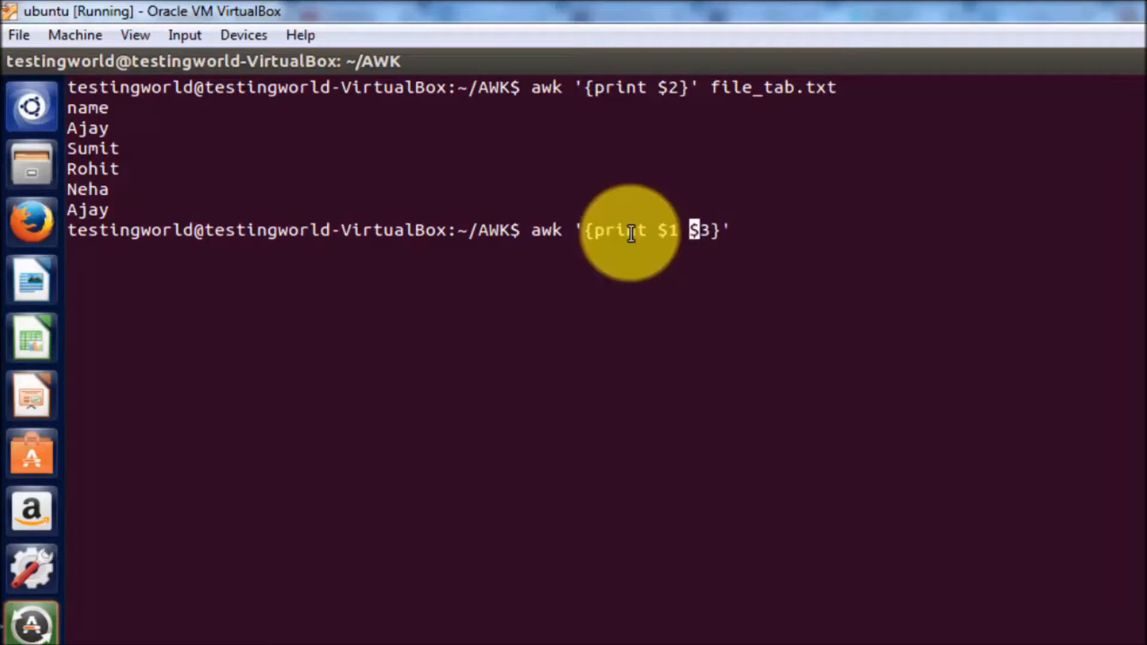
type("fi")
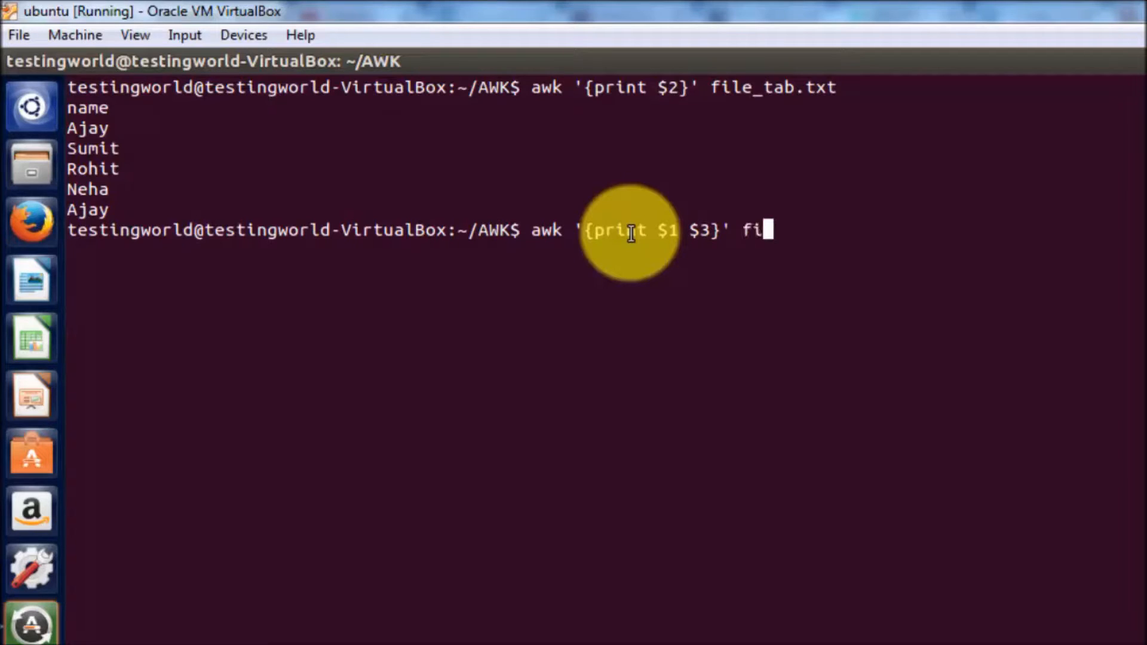
key("Return")
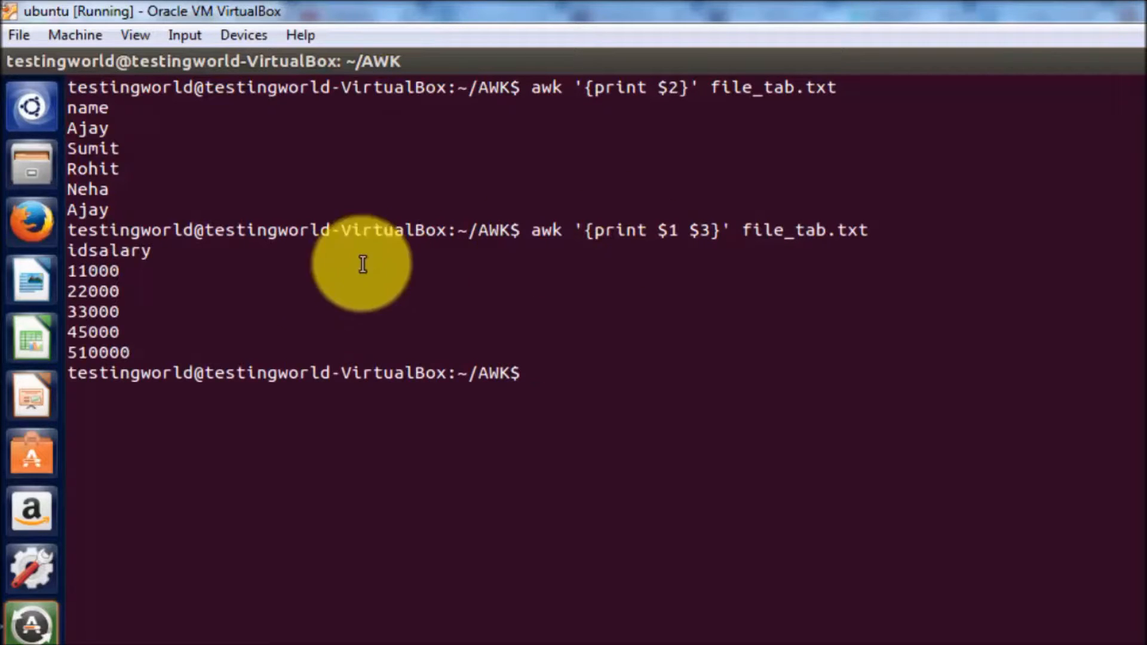
mouse_move(88, 252)
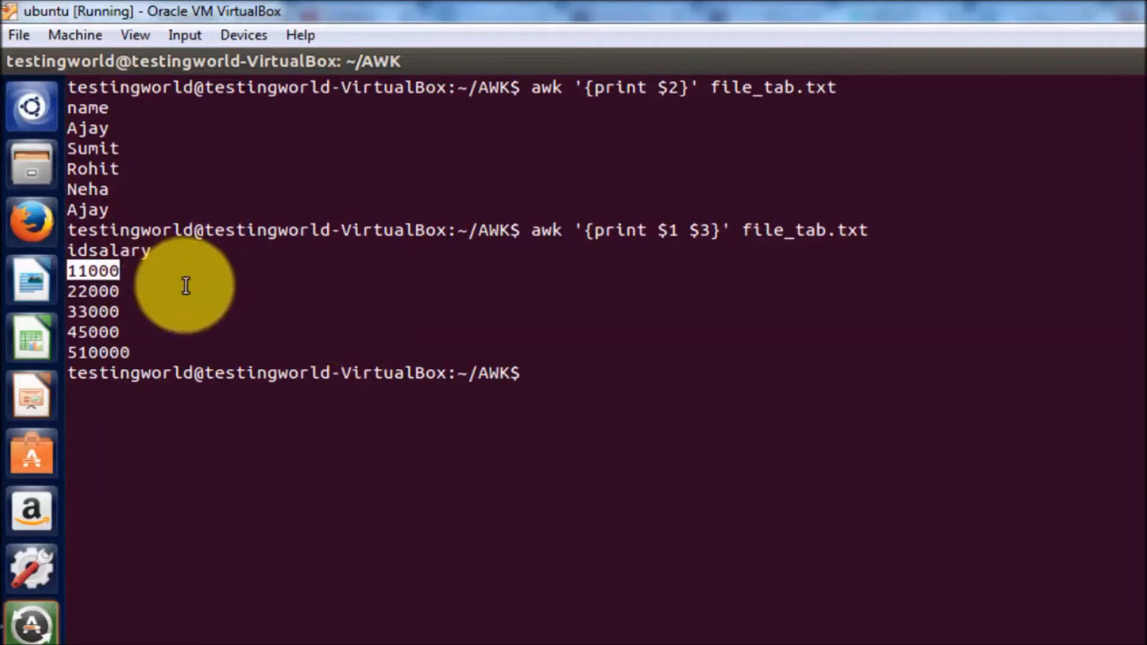
mouse_move(631, 264)
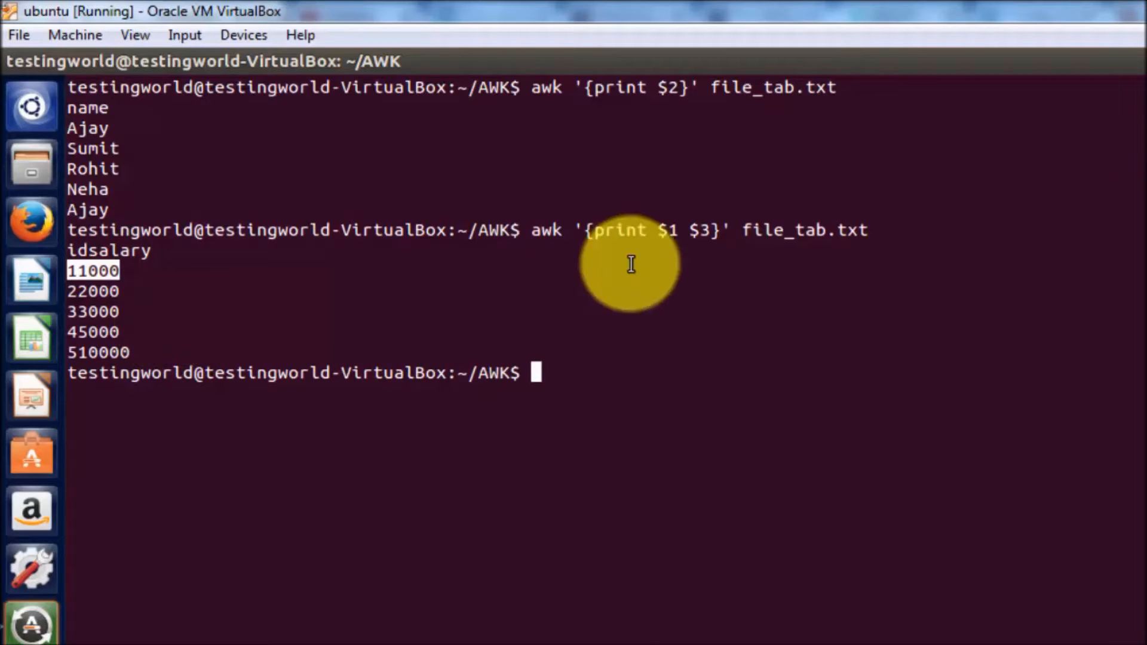
mouse_move(369, 290)
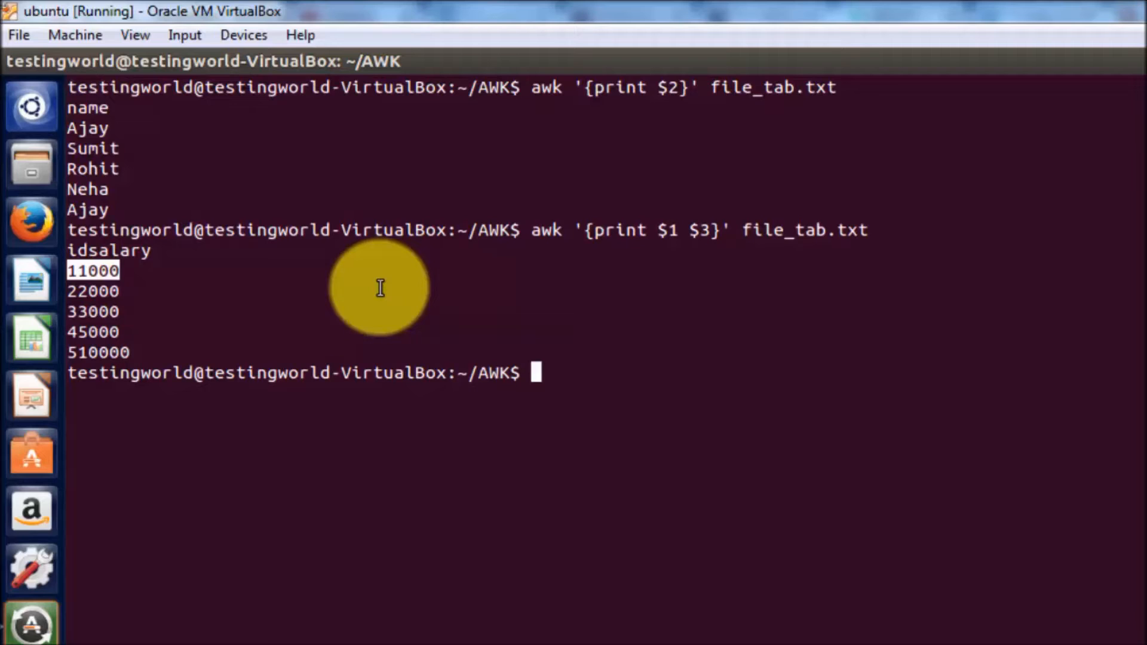
Rerun the previous awk command with " " inserted between $1 and $3.
key("Up")
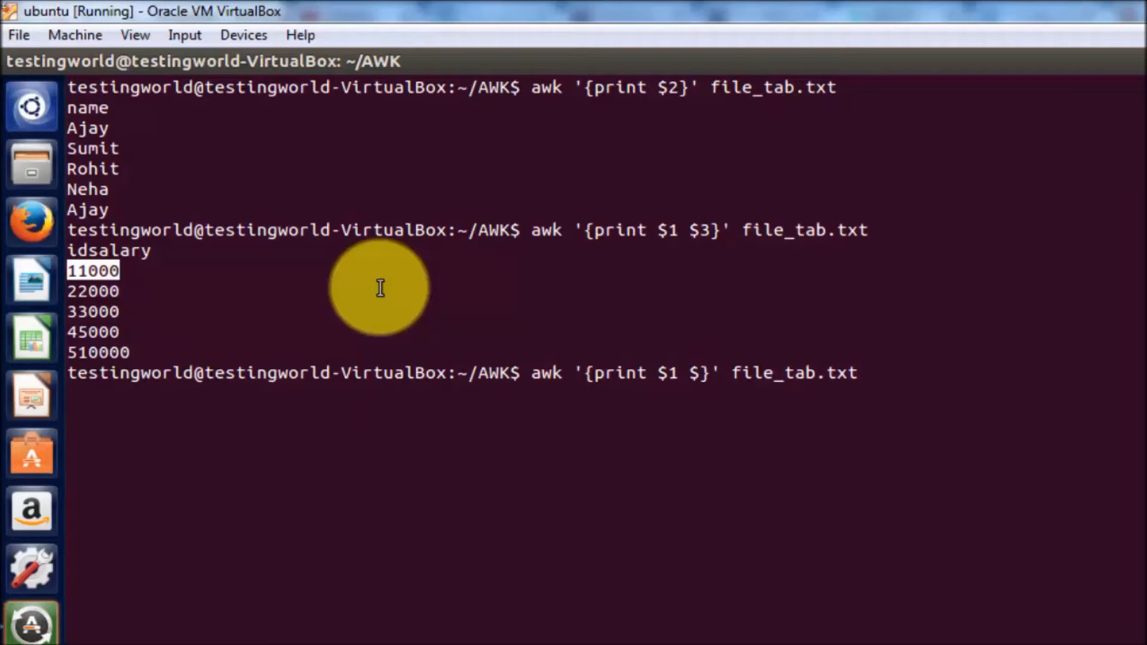
type("3")
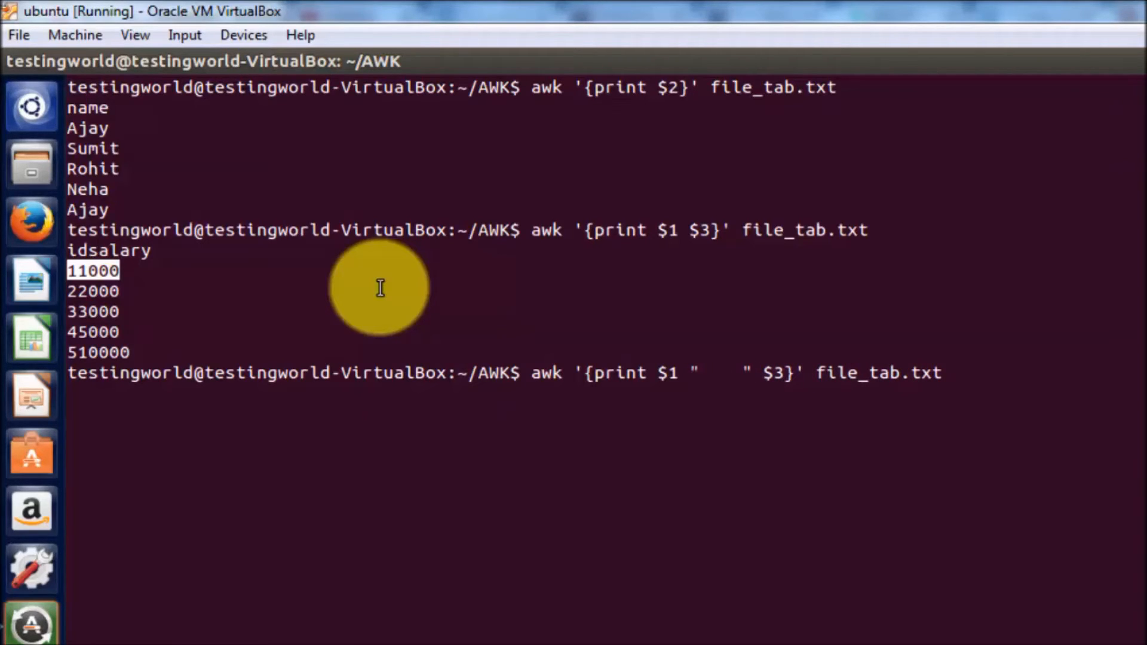
mouse_move(666, 369)
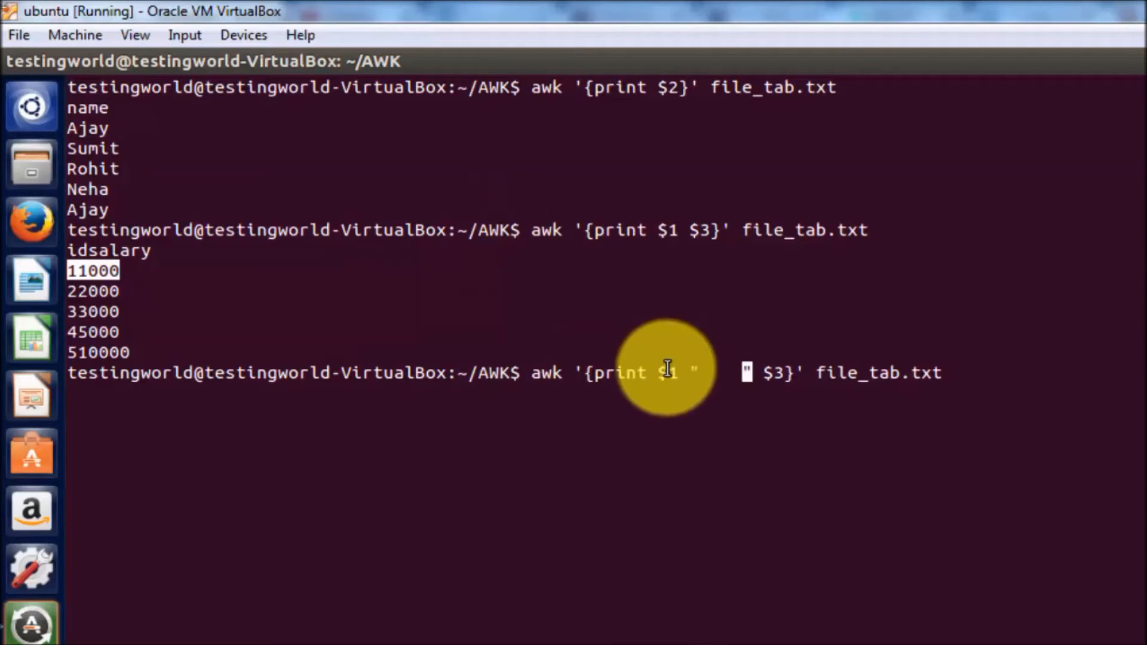
key("Return")
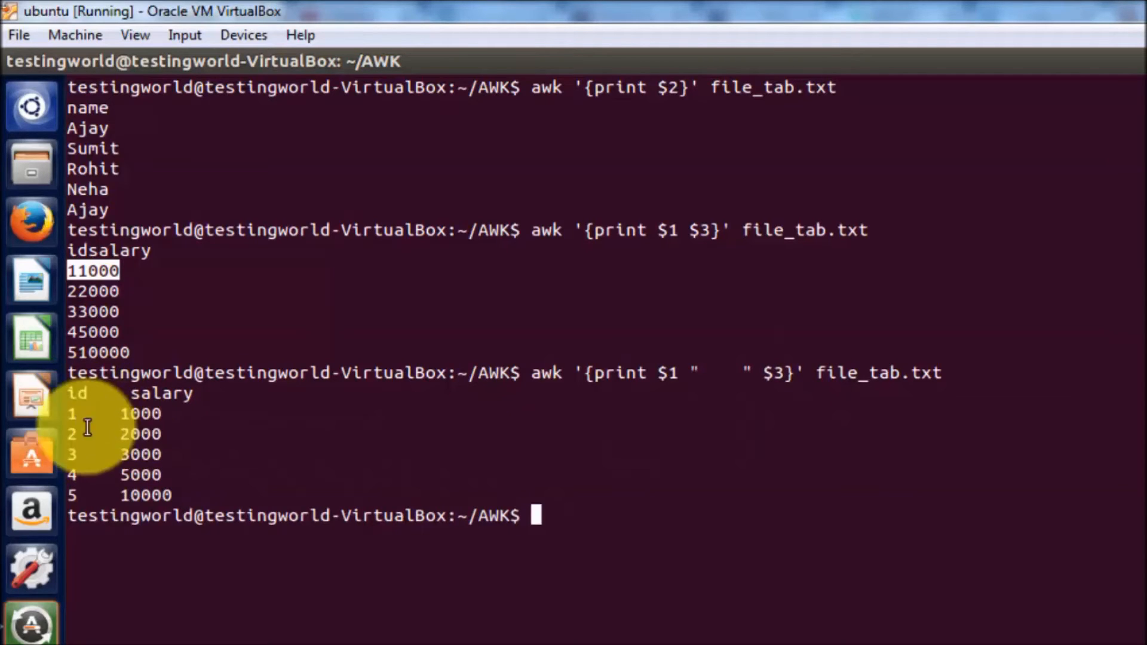
mouse_move(139, 475)
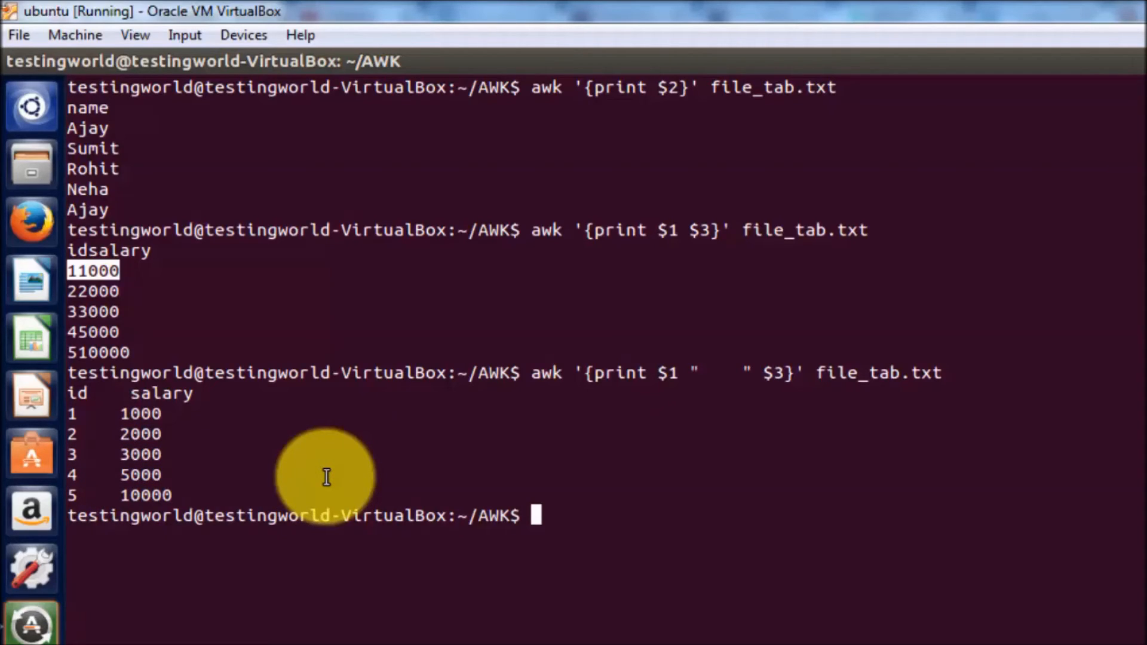
mouse_move(388, 502)
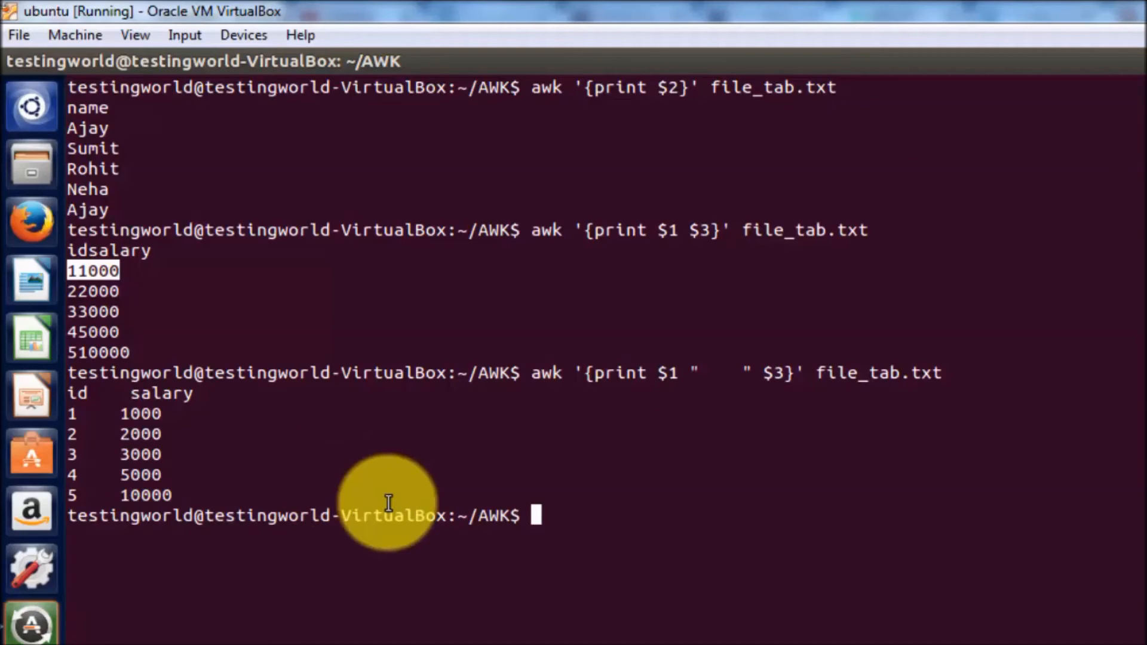
mouse_move(401, 503)
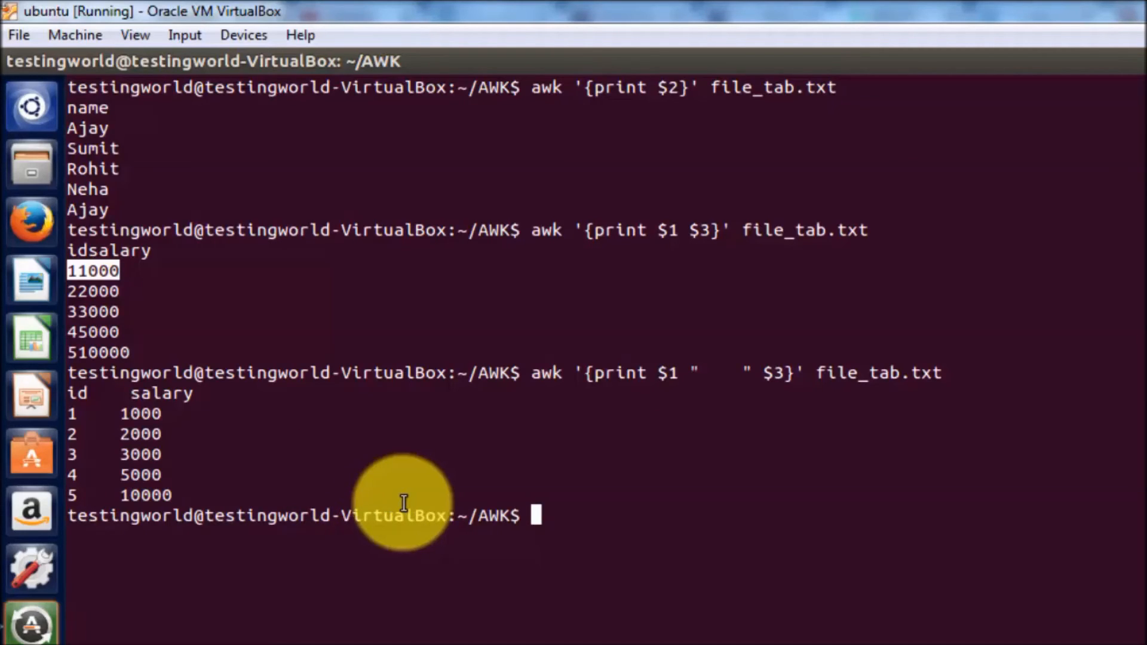